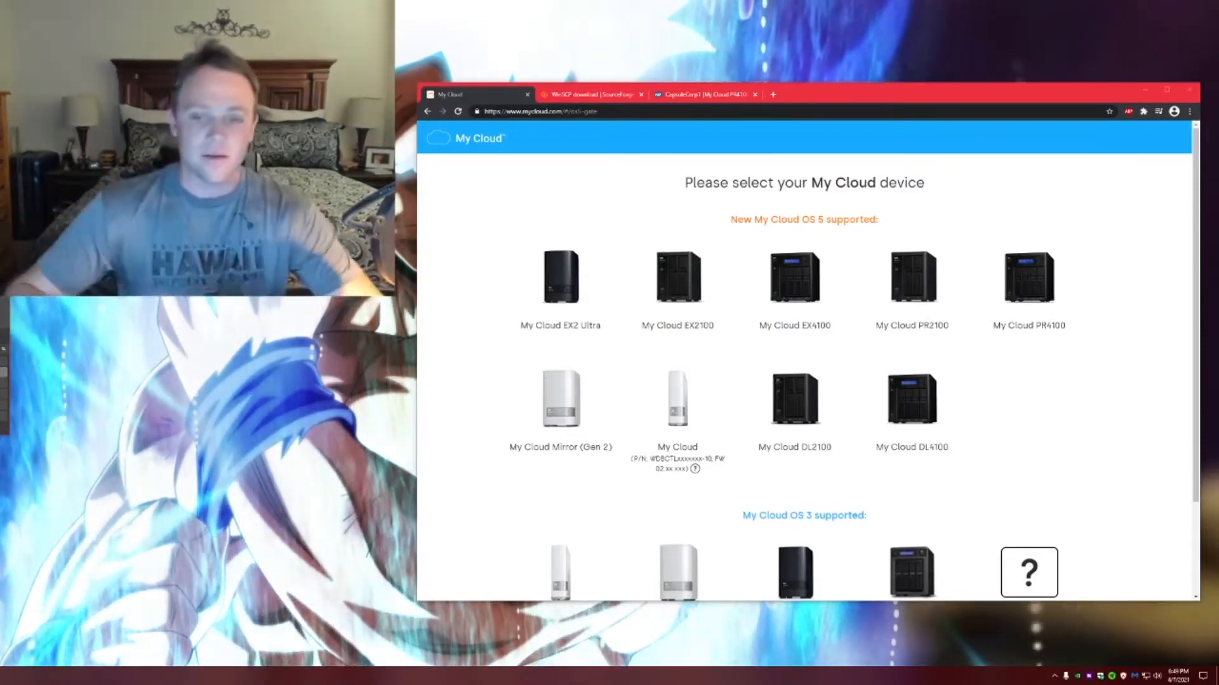
pyautogui.moveTo(553, 314)
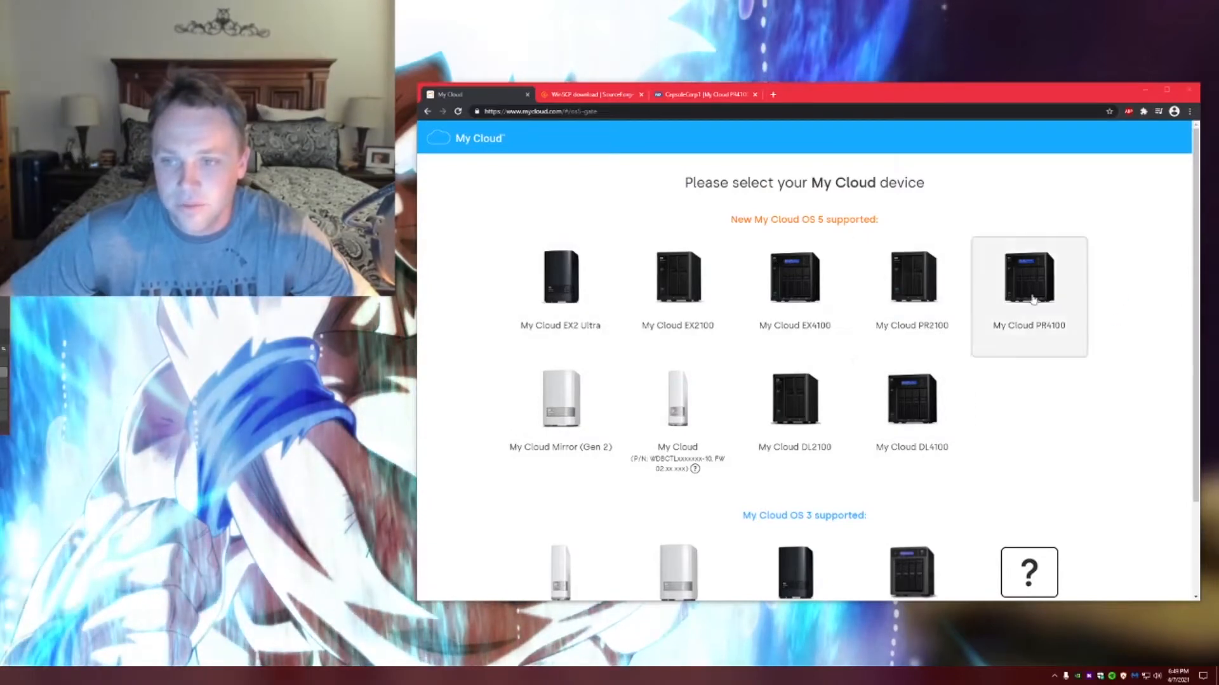
pyautogui.moveTo(574, 313)
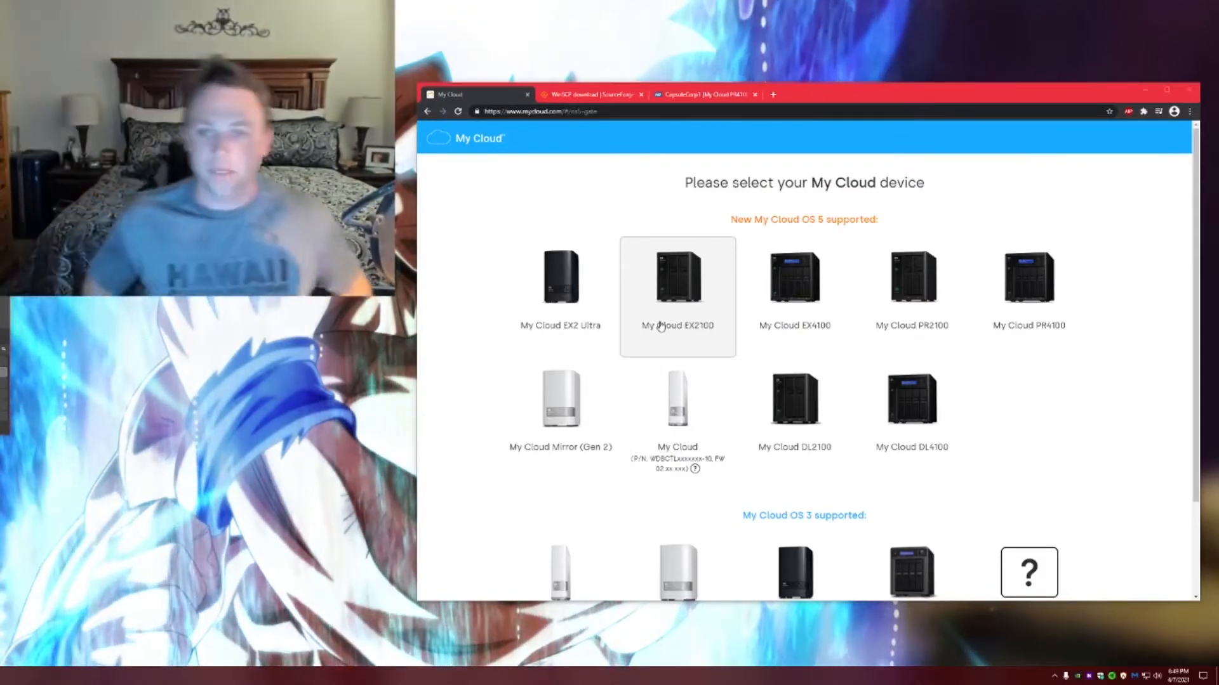
pyautogui.moveTo(525, 289)
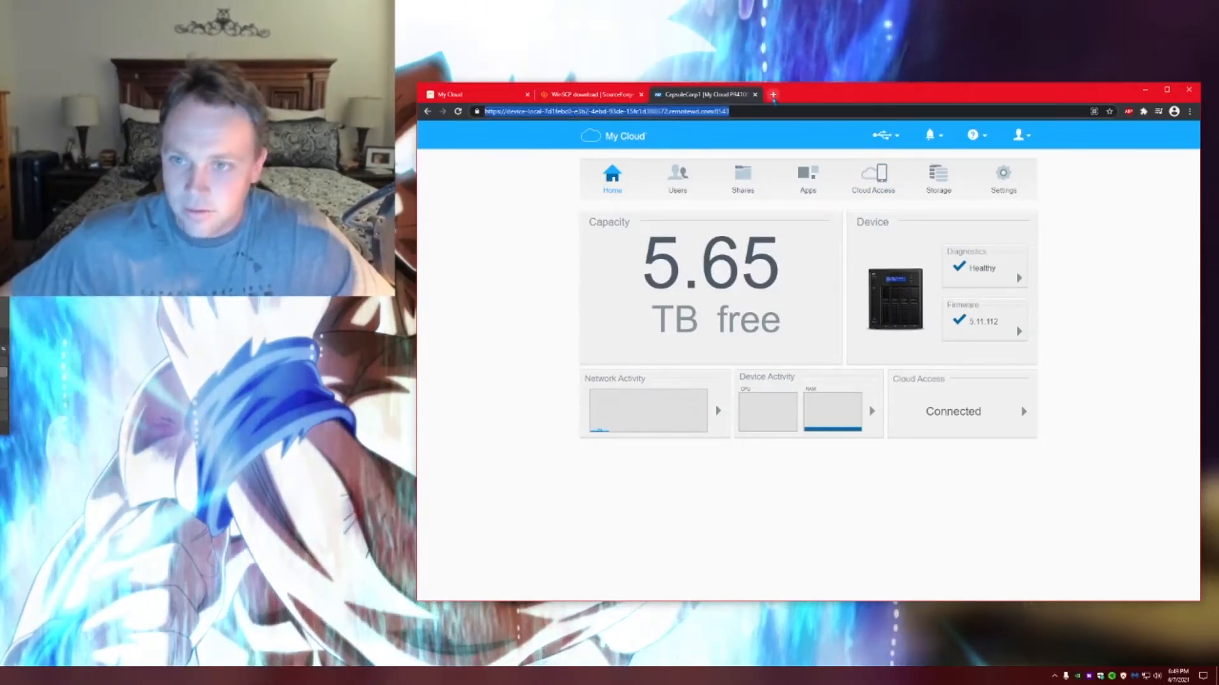
pyautogui.write('1923.16')
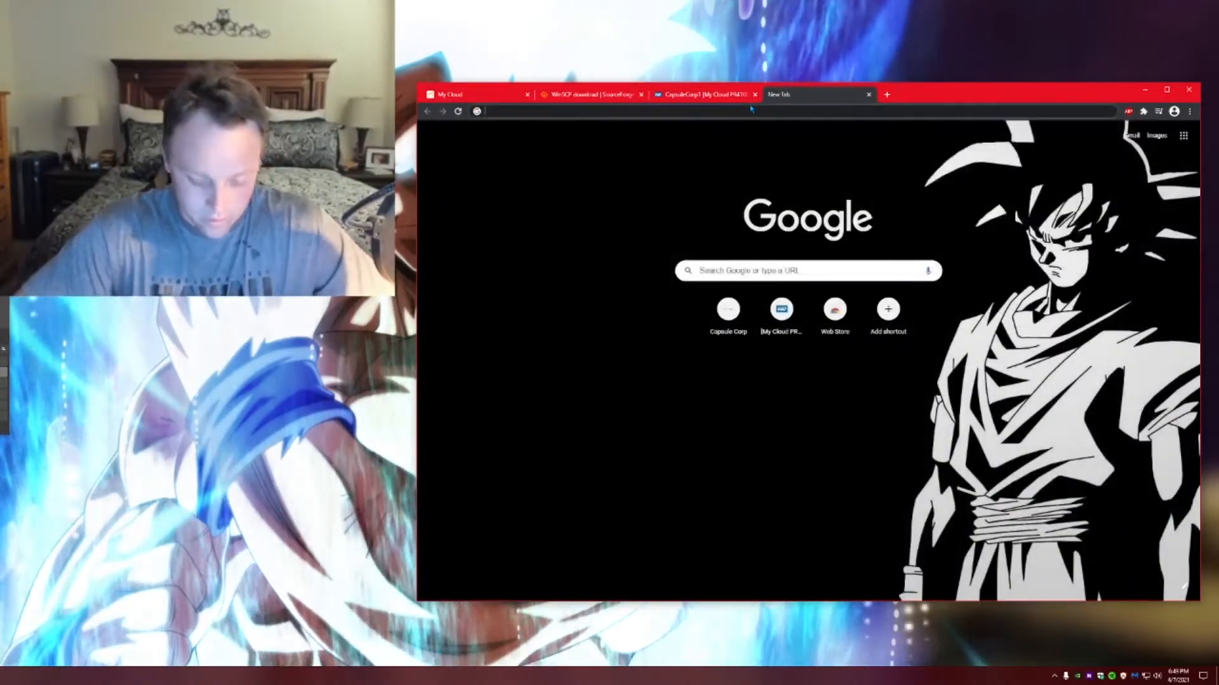
pyautogui.write('192.168.1.1/login?redirect=%2F')
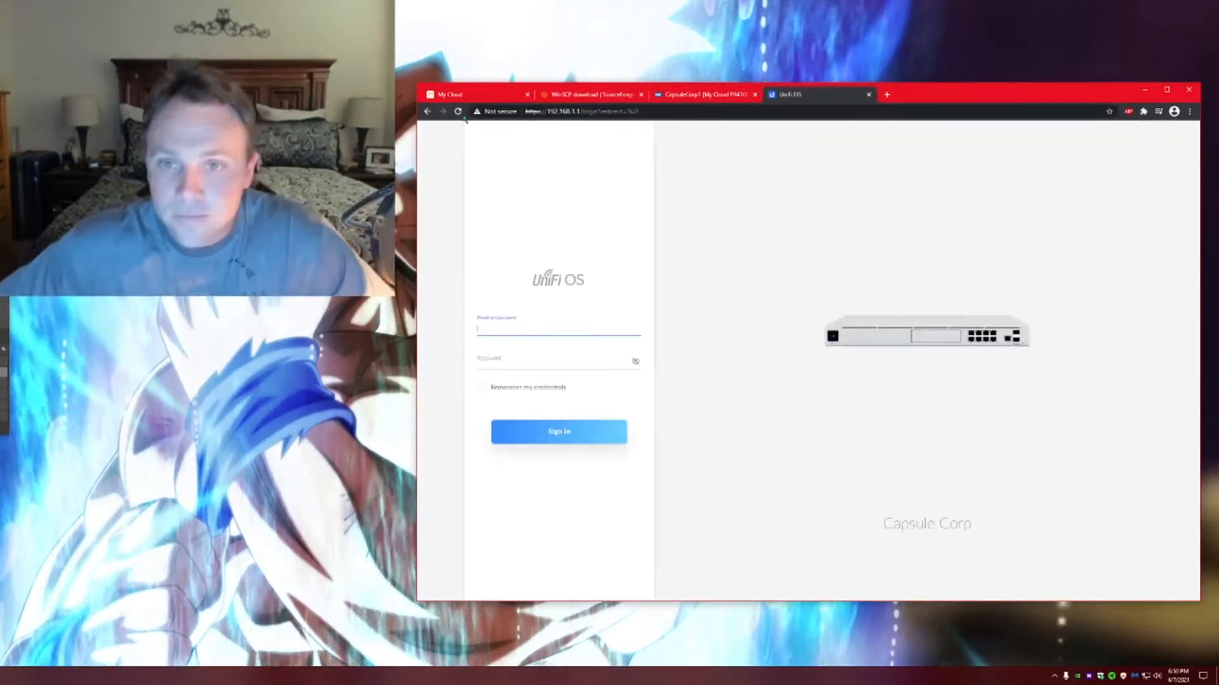
pyautogui.click(537, 112)
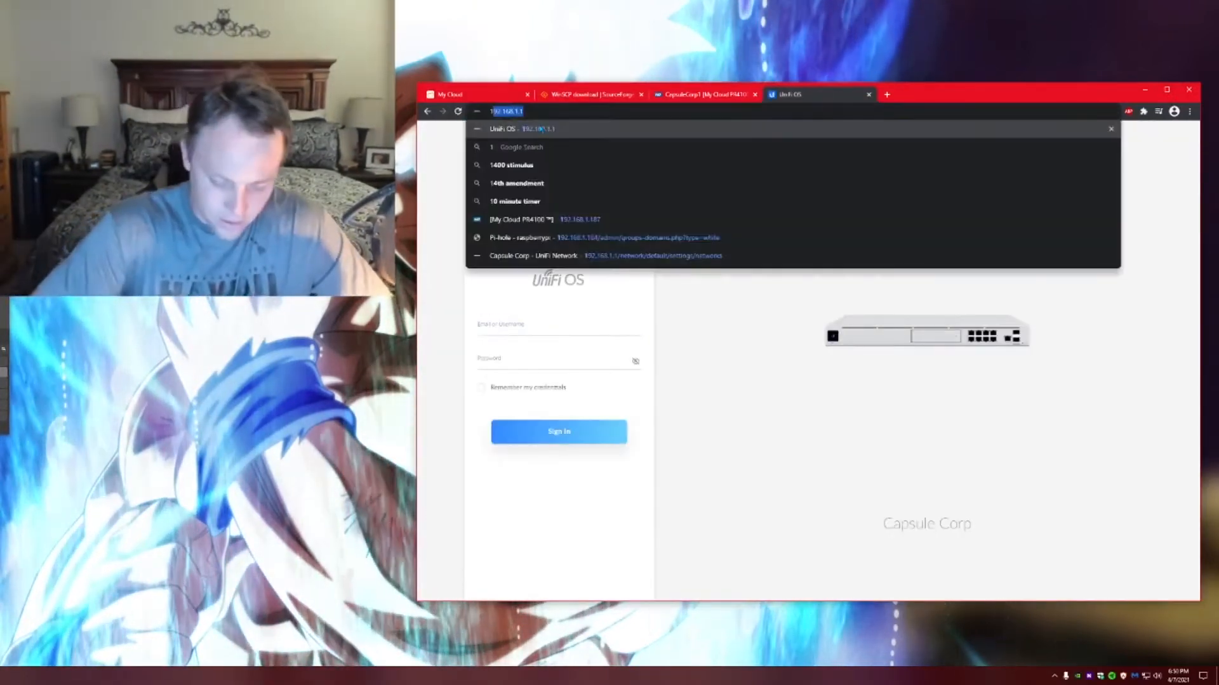
pyautogui.write('192.168.1.')
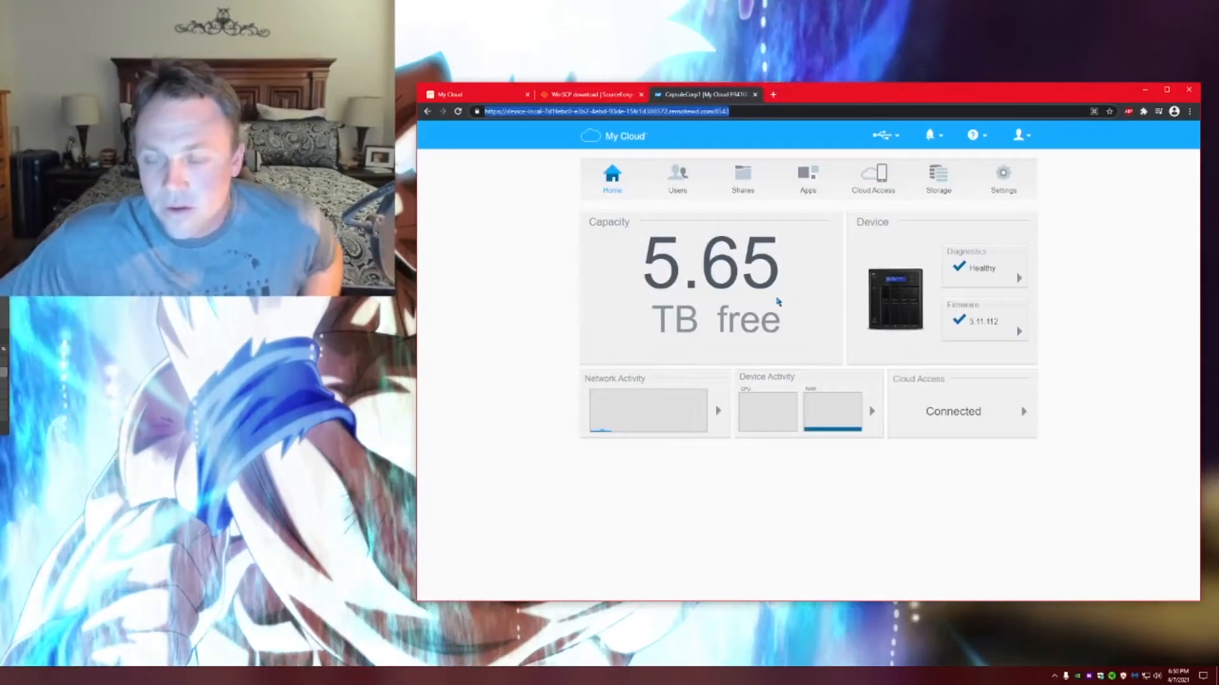
pyautogui.moveTo(997, 229)
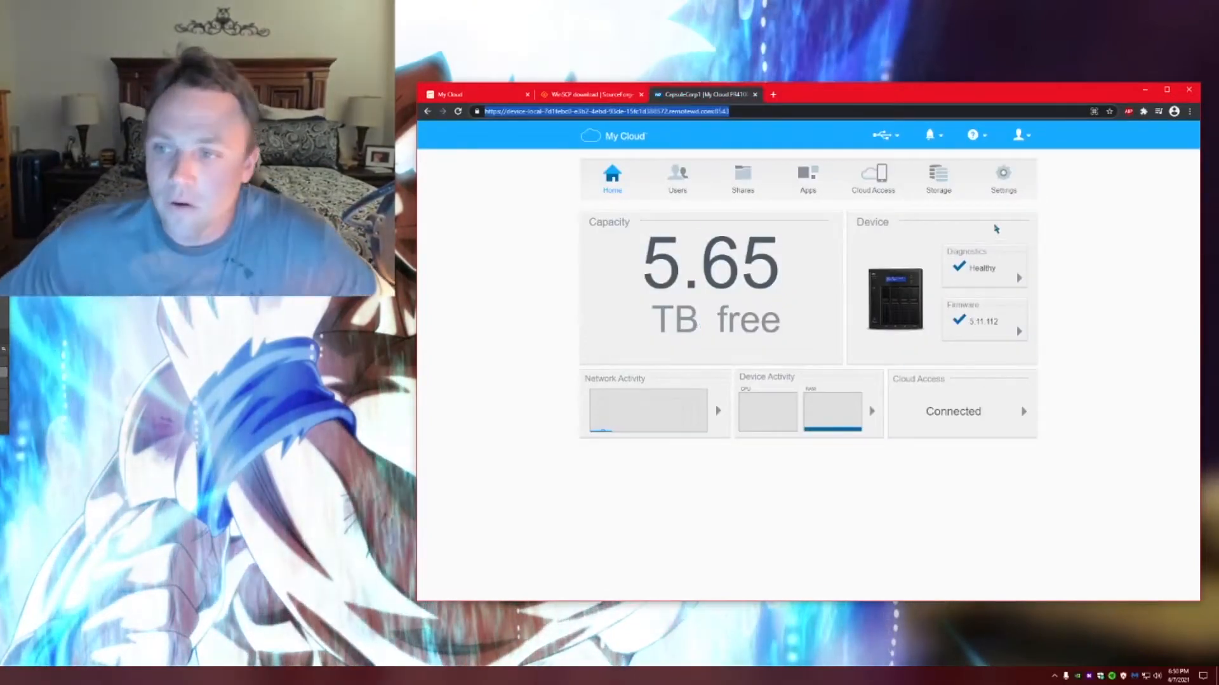
# - Go to Settings > Network and scroll down to Network Services
pyautogui.click(1002, 175)
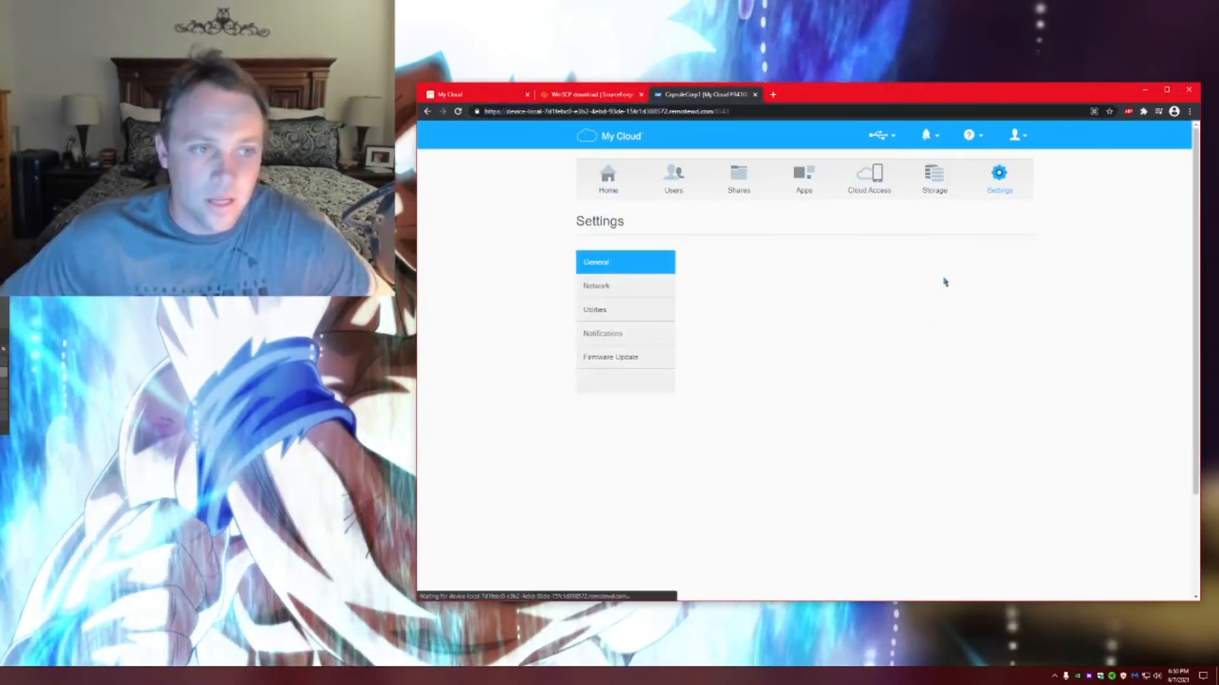
pyautogui.click(625, 263)
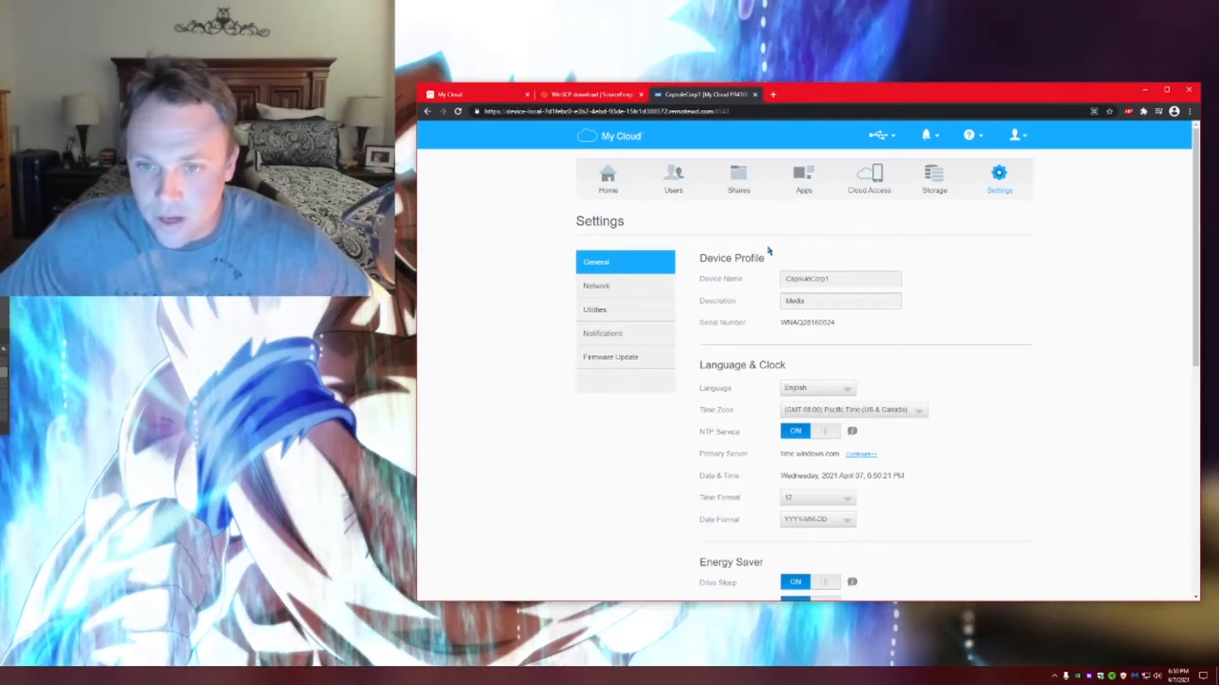
pyautogui.click(602, 286)
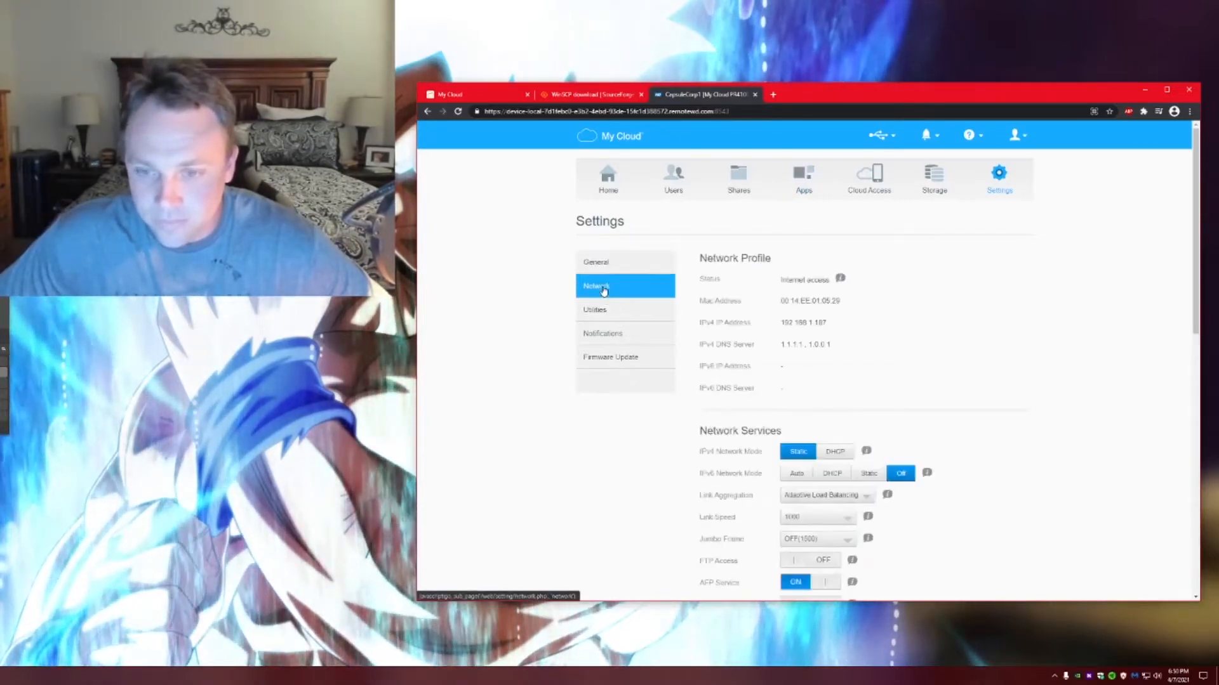
pyautogui.scroll(-3)
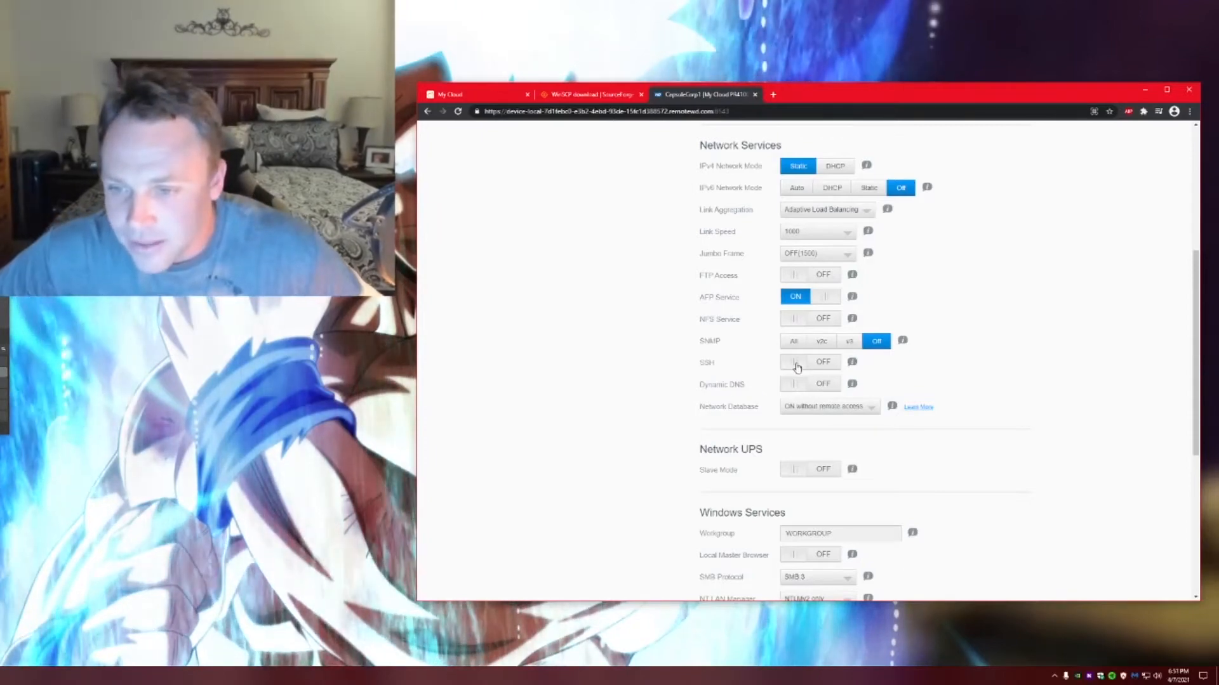
# - Toggle SSH on and accept the warranty warning
pyautogui.click(796, 362)
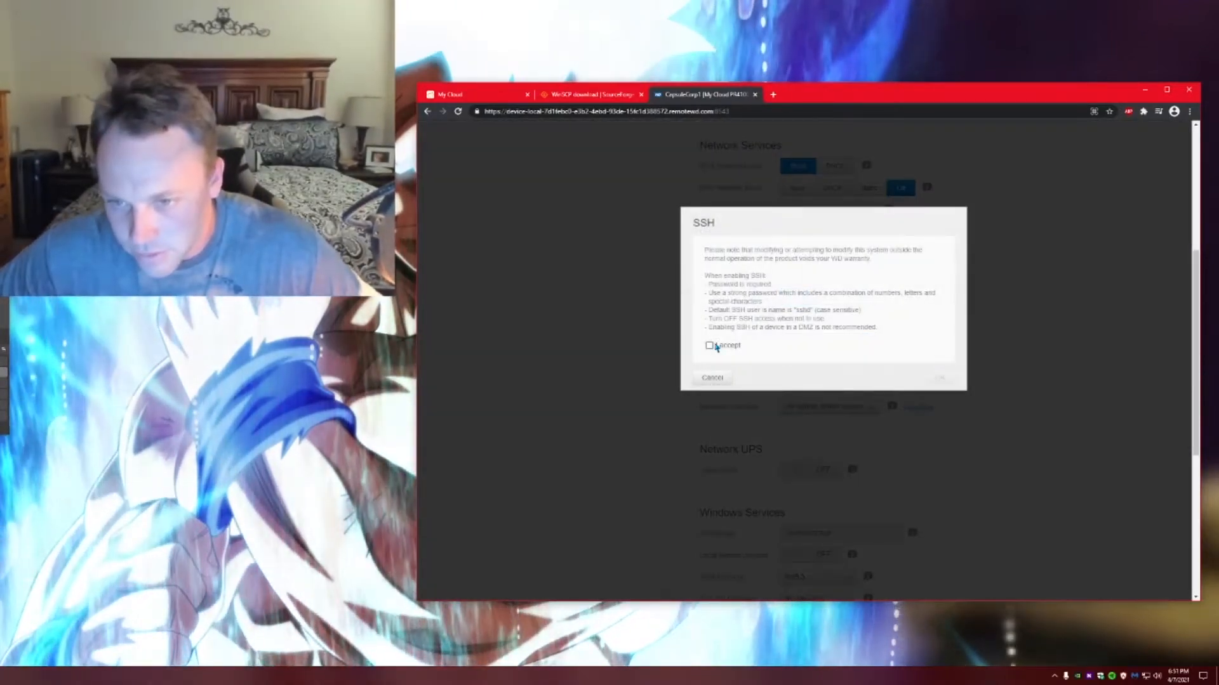
pyautogui.click(709, 345)
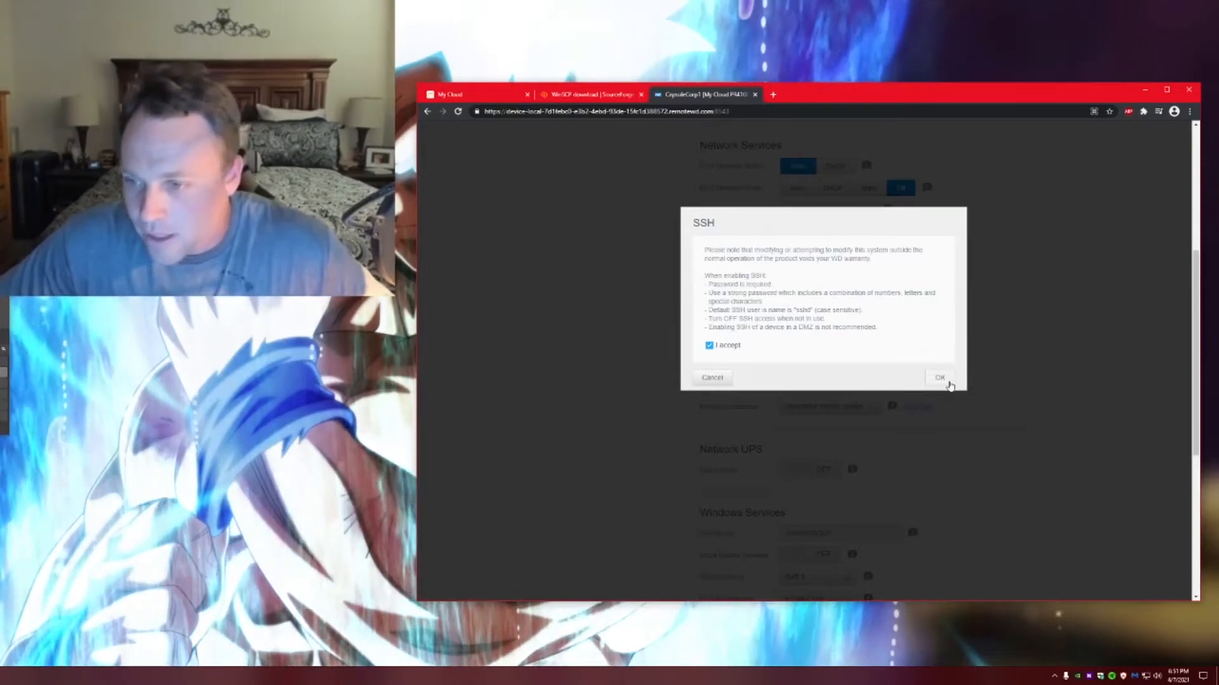
pyautogui.click(940, 377)
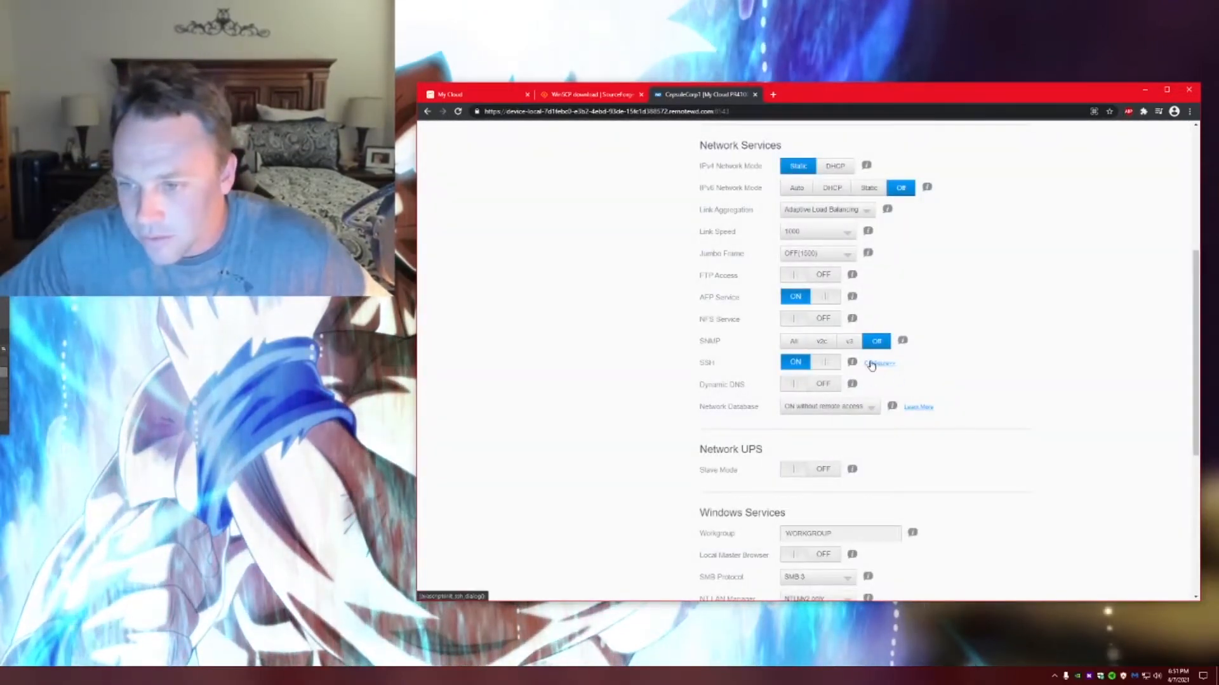
# - Configure SSH with a new, confirmed password and save it
pyautogui.click(878, 363)
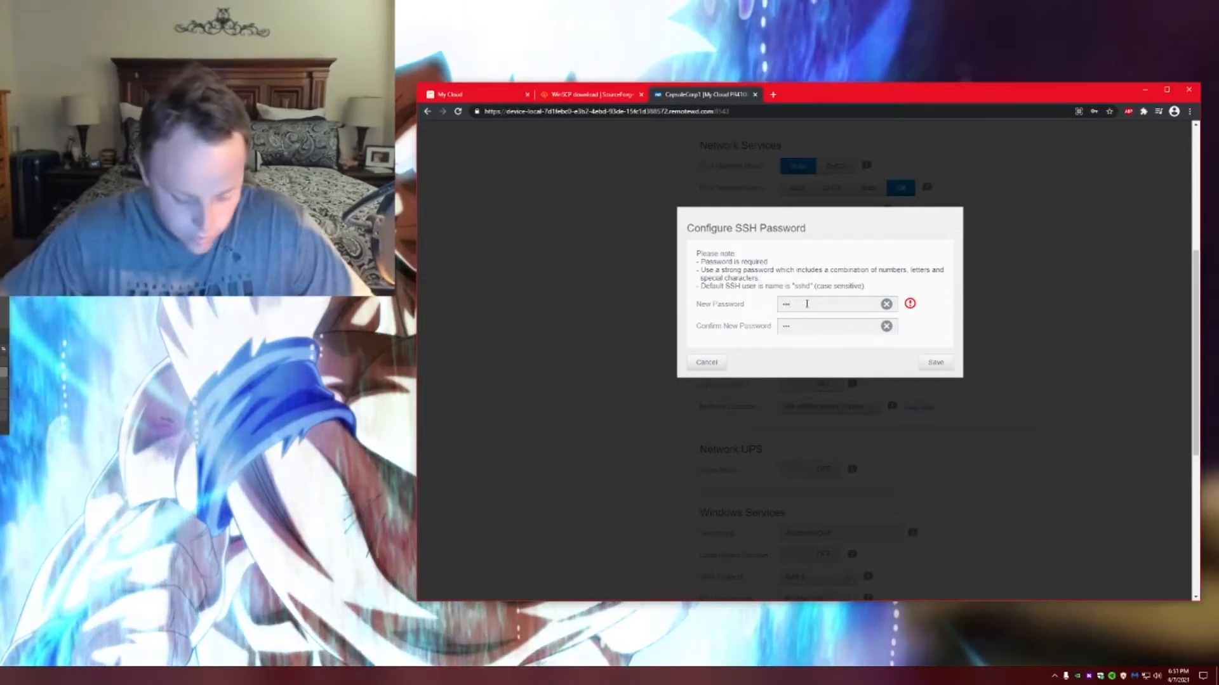
pyautogui.write('•••••')
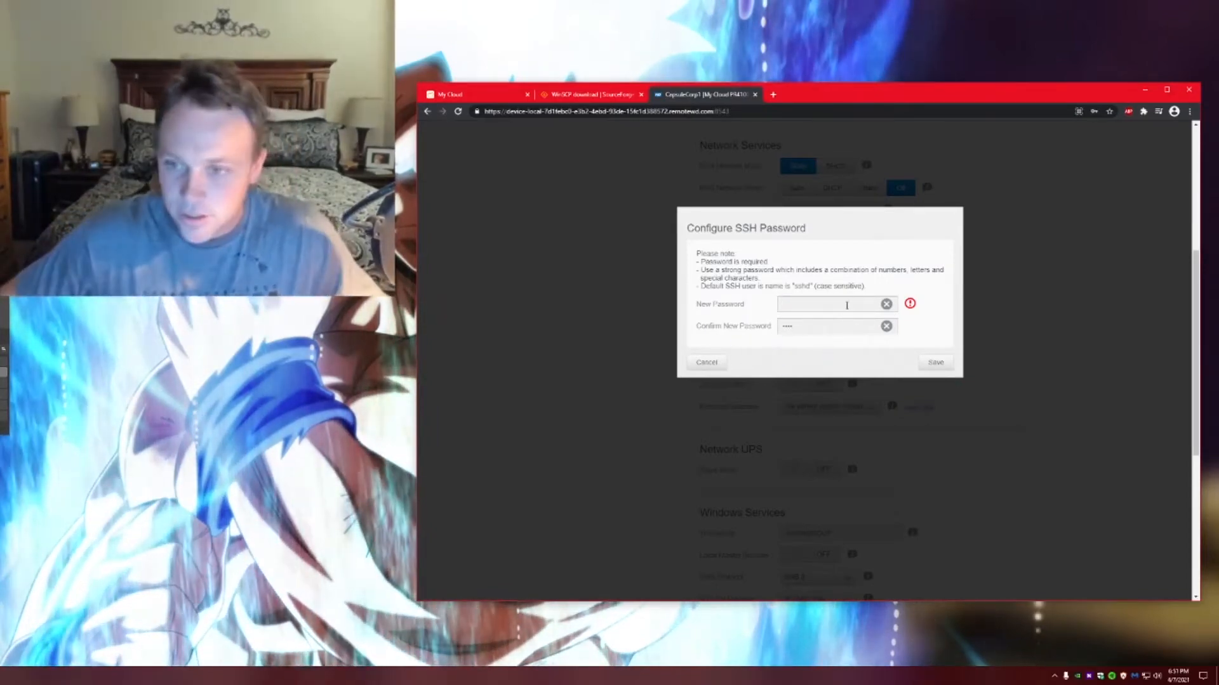
pyautogui.write('••••')
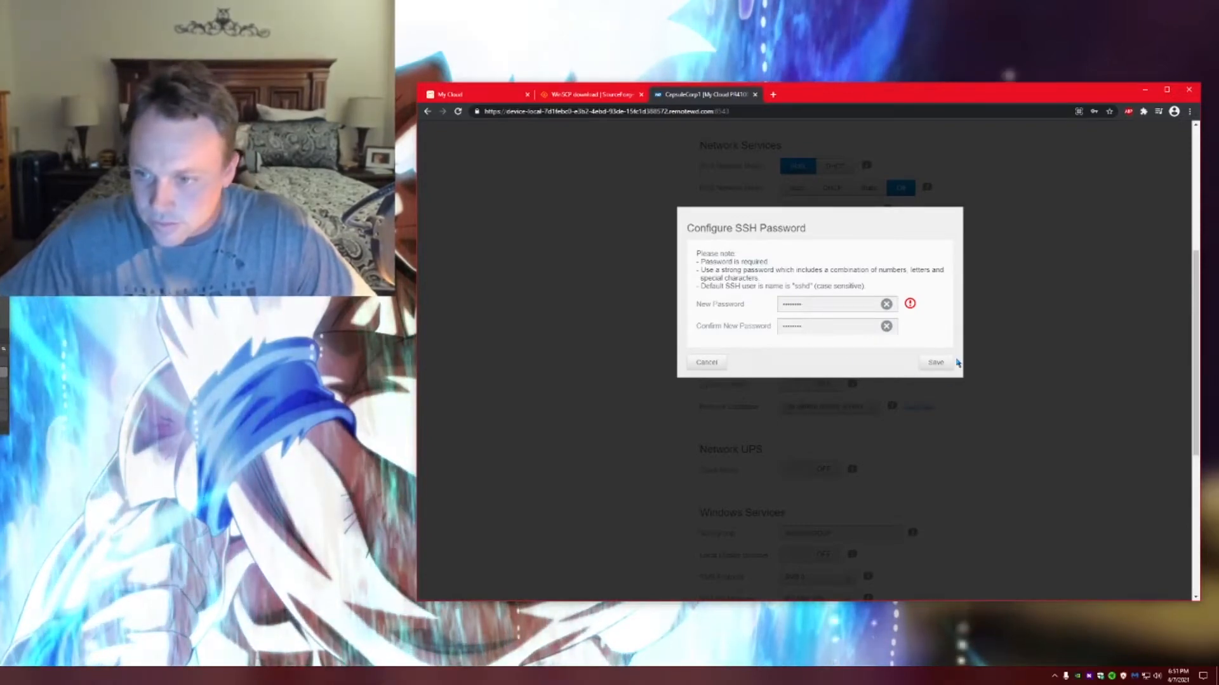
pyautogui.click(935, 362)
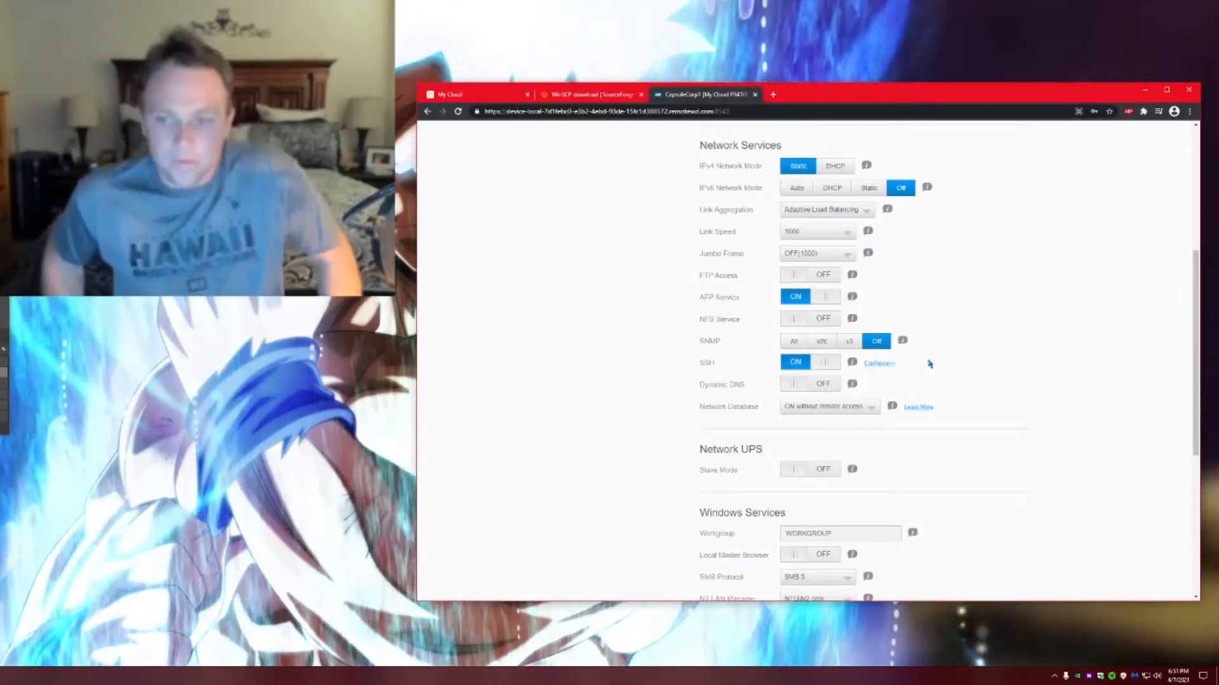
# - Decline Chrome's save-password prompt and go to the Apps tab
pyautogui.click(1093, 111)
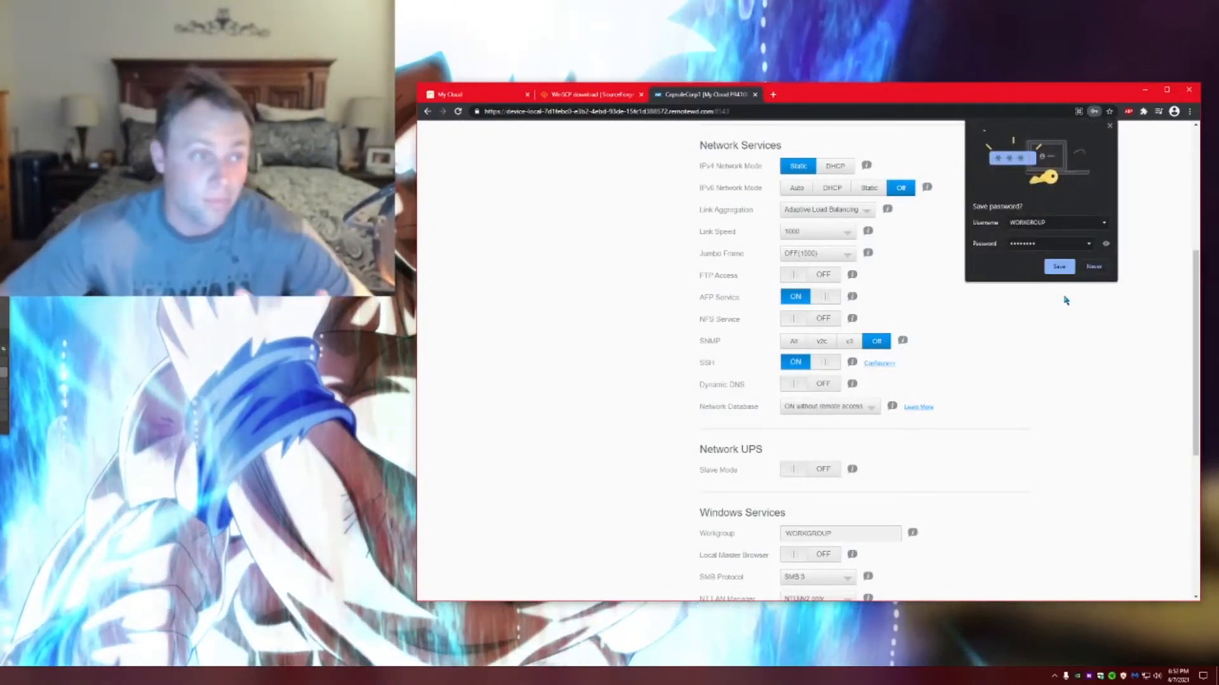
pyautogui.click(1093, 267)
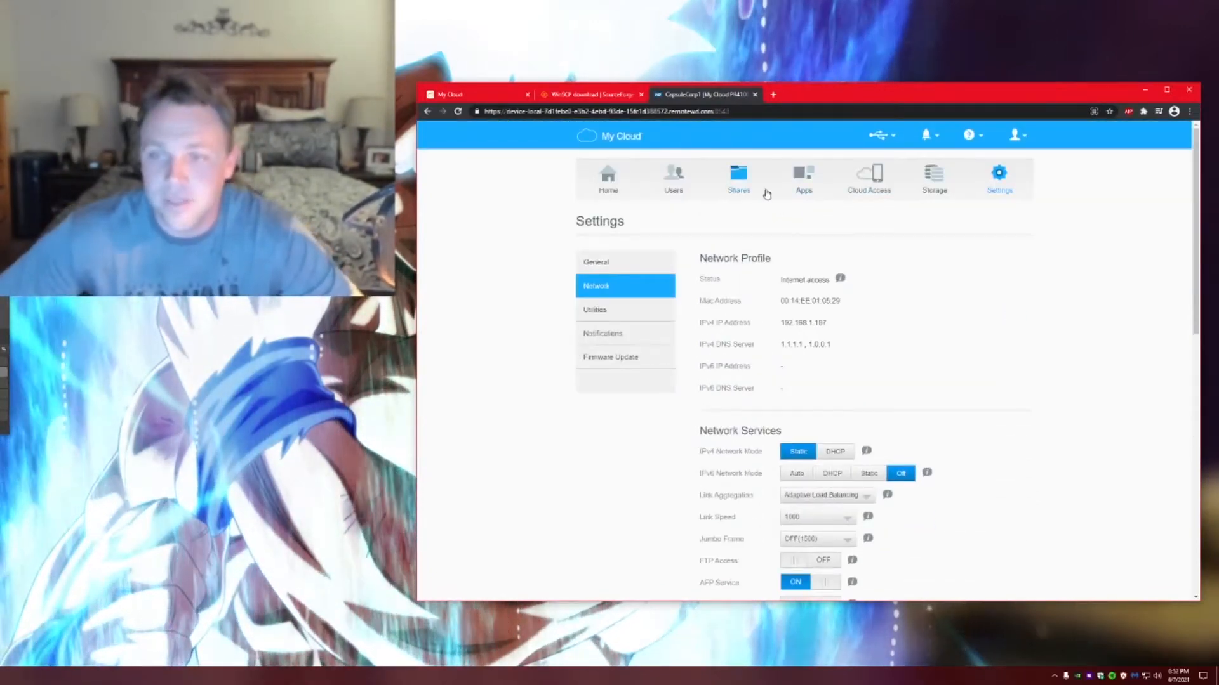
pyautogui.click(803, 178)
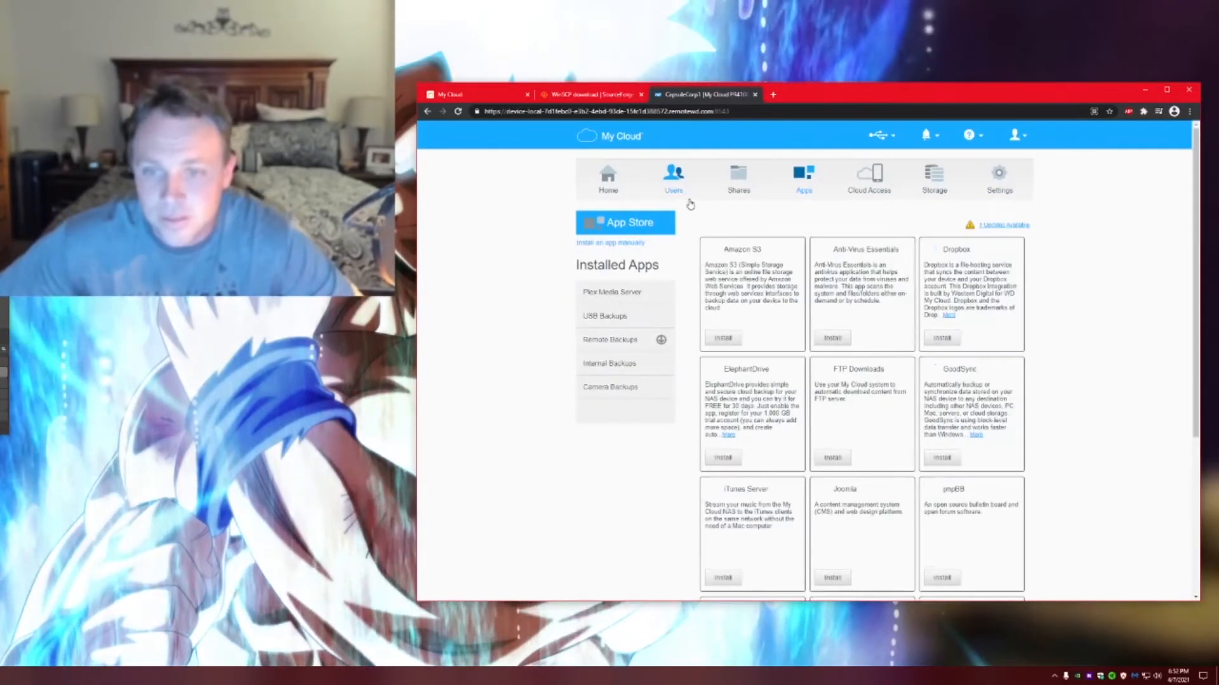
# - Open Plex Media Server's details in the Installed Apps list
pyautogui.click(612, 292)
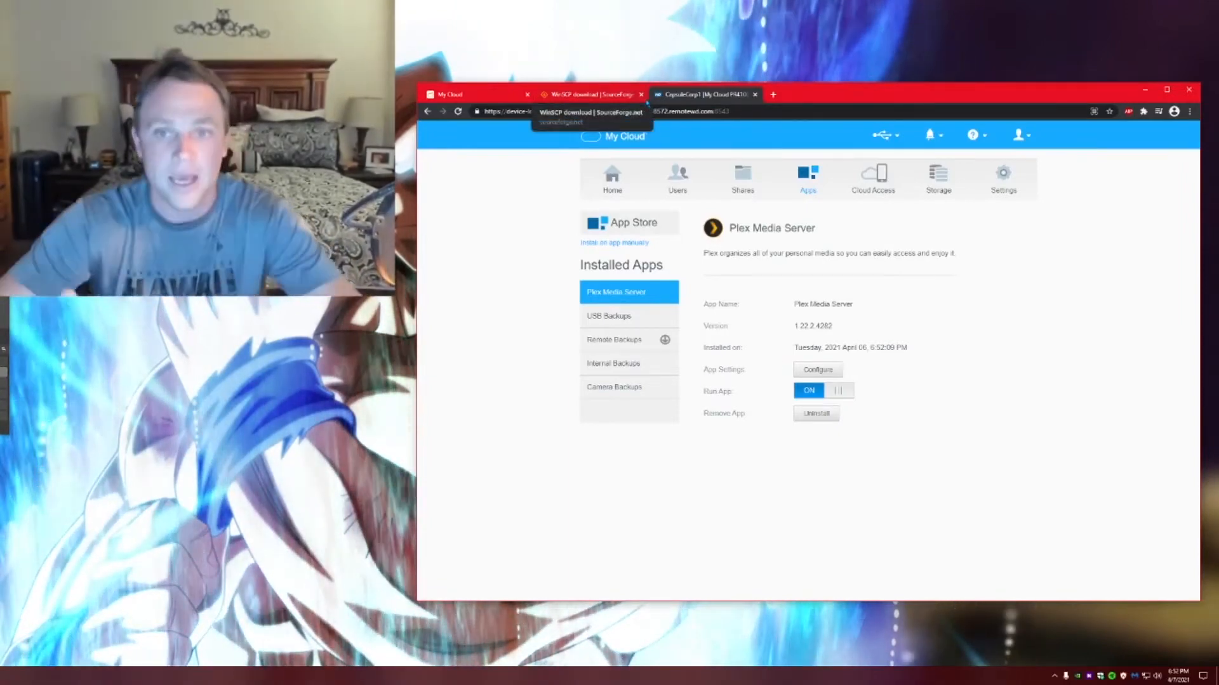
# - Switch to the WinSCP download tab in the browser
pyautogui.click(587, 94)
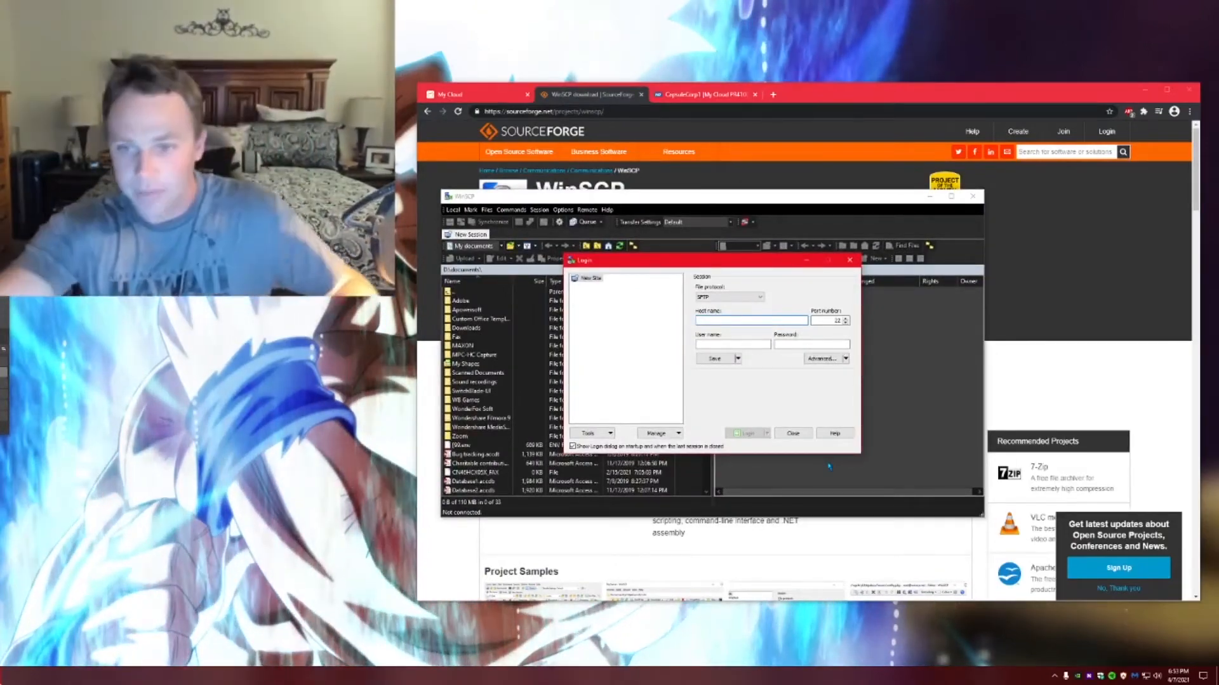
# - Log in over SFTP to host 192.168.1.187 with the NAS user name and password
pyautogui.click(750, 321)
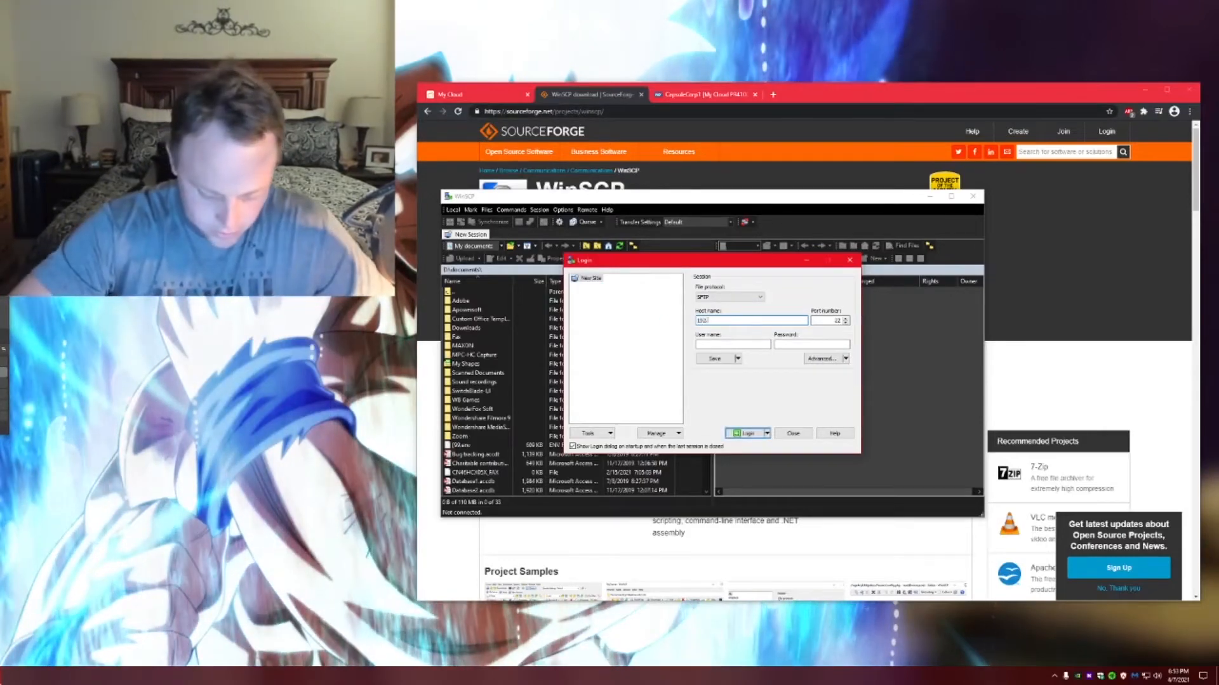
pyautogui.write('192.168.1.187')
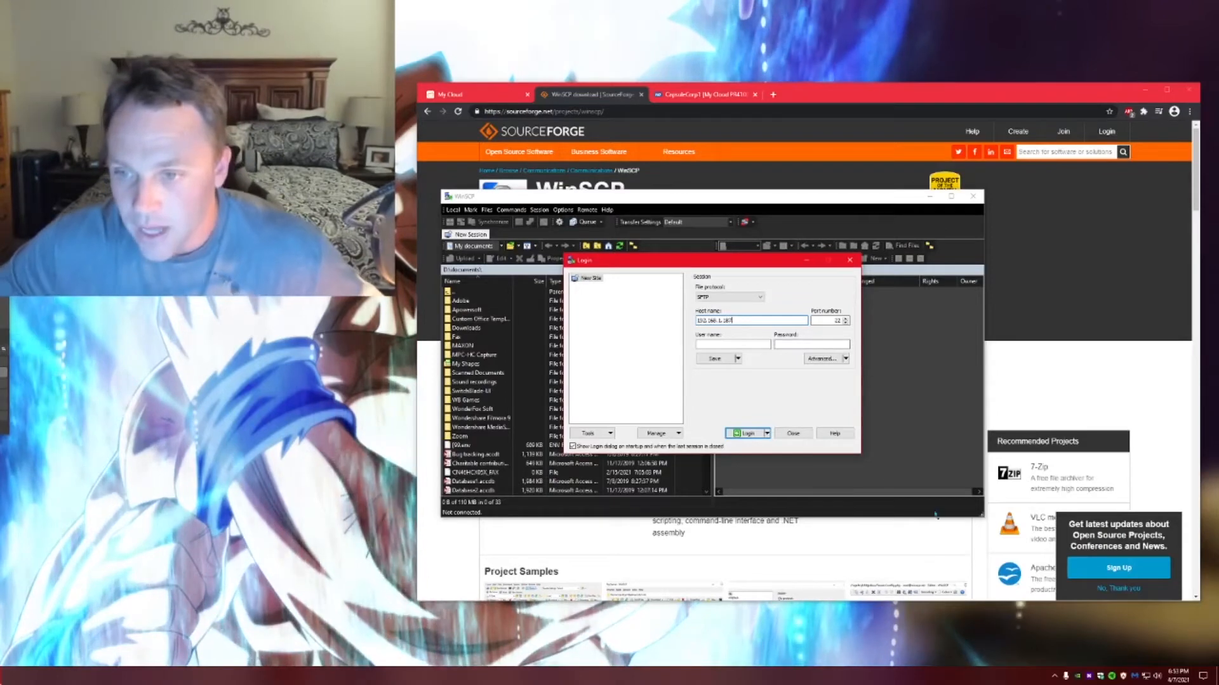
pyautogui.click(733, 344)
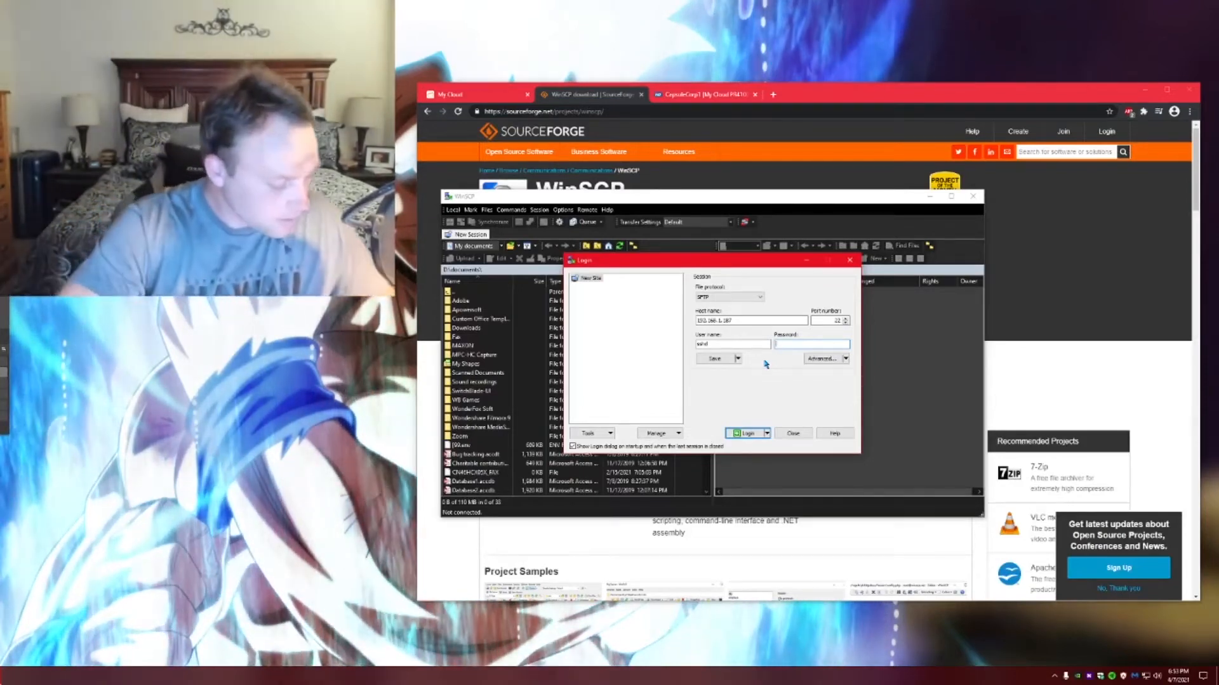
pyautogui.write('••••')
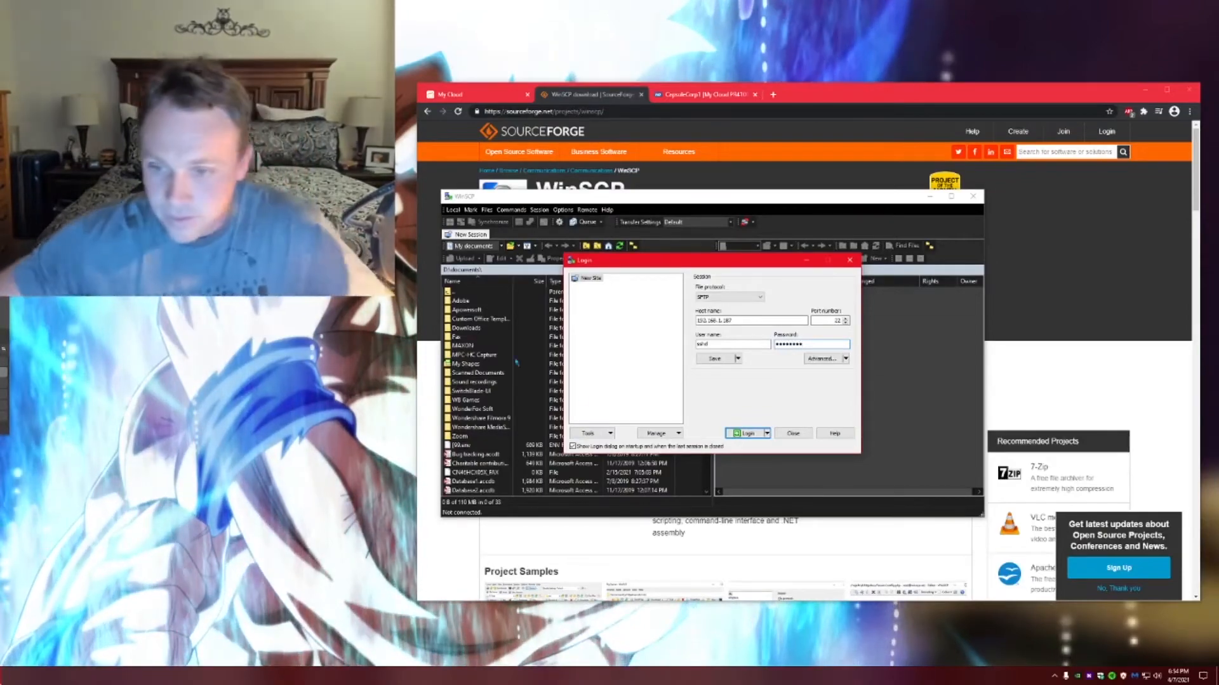
pyautogui.click(747, 433)
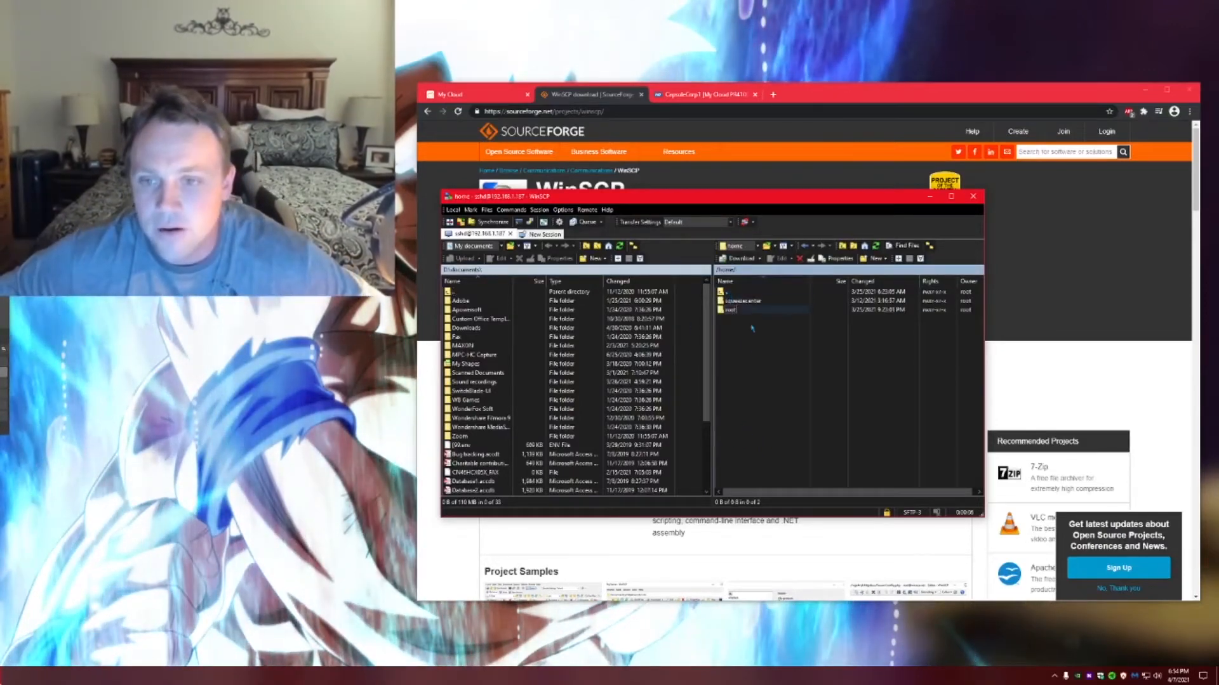
# - Navigate the remote panel from home up to the NAS root directory
pyautogui.doubleClick(726, 309)
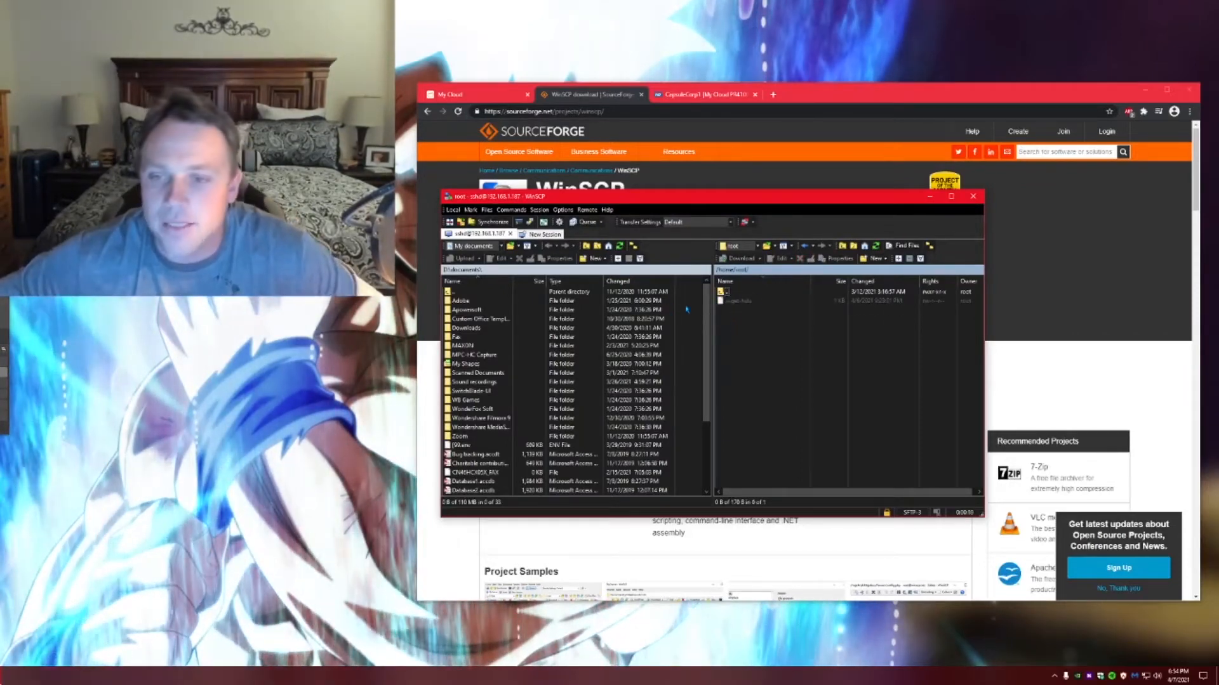
pyautogui.click(756, 246)
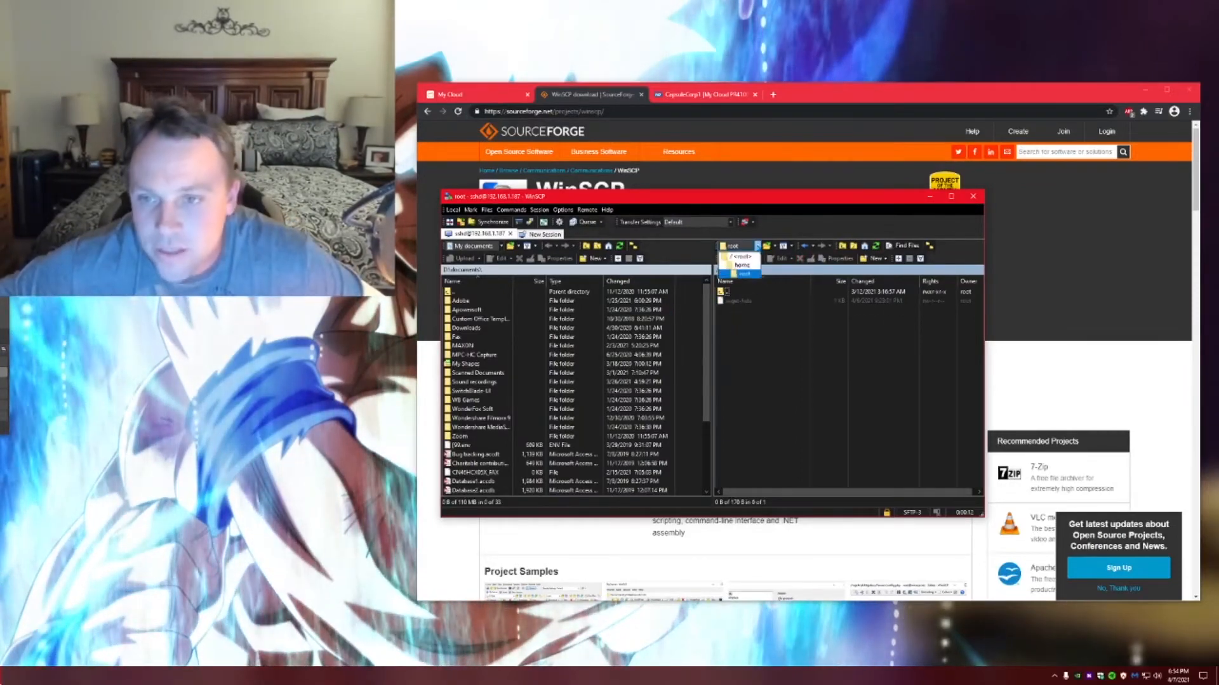
pyautogui.doubleClick(745, 265)
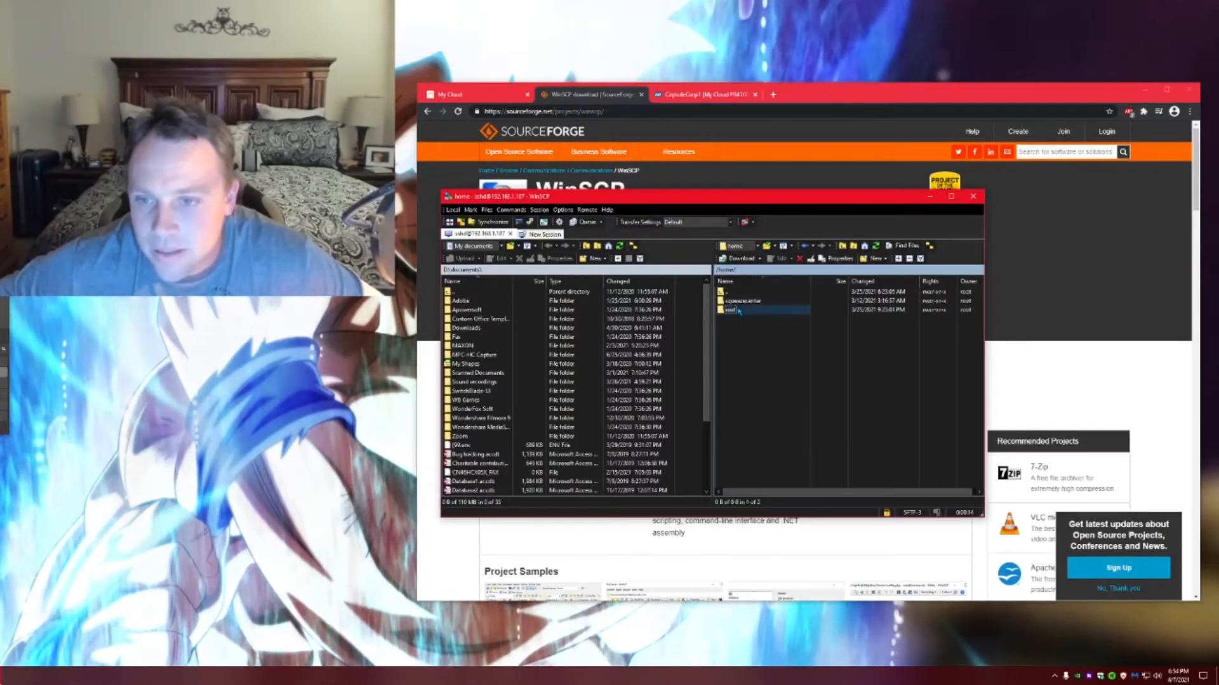
pyautogui.doubleClick(731, 310)
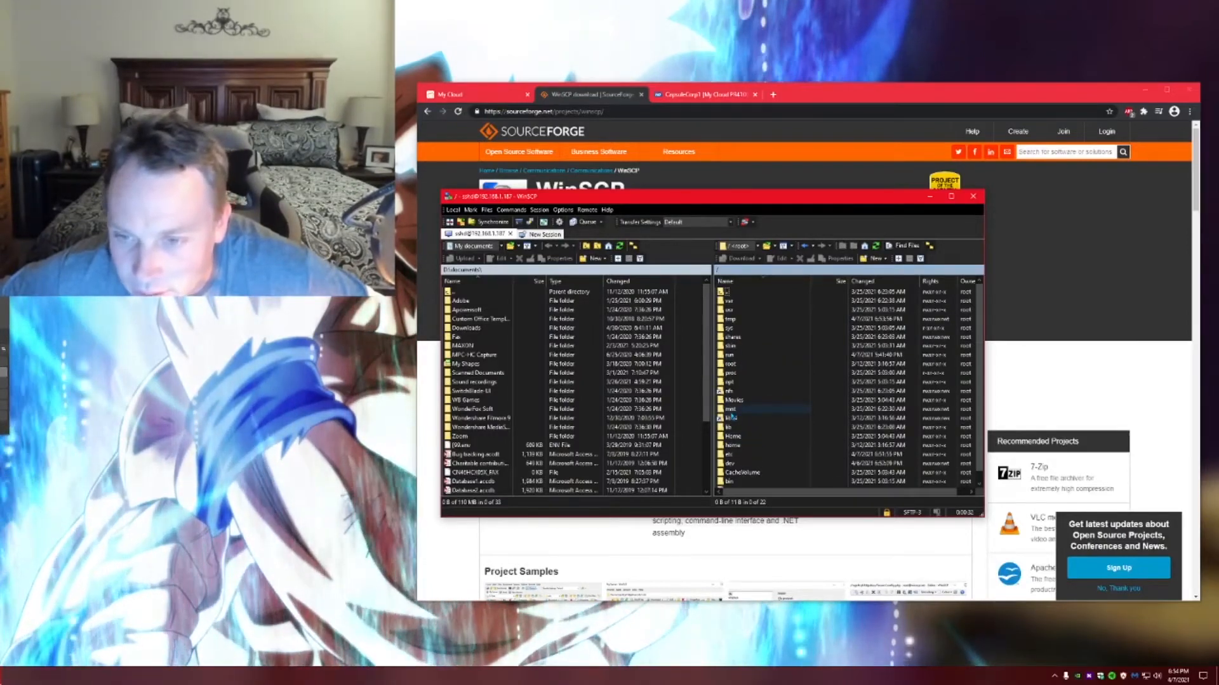
# - Drill down through mnt/HD/HD_a2/Nas_Prog to plex_conf, peeking into Plex Media Server
pyautogui.doubleClick(730, 409)
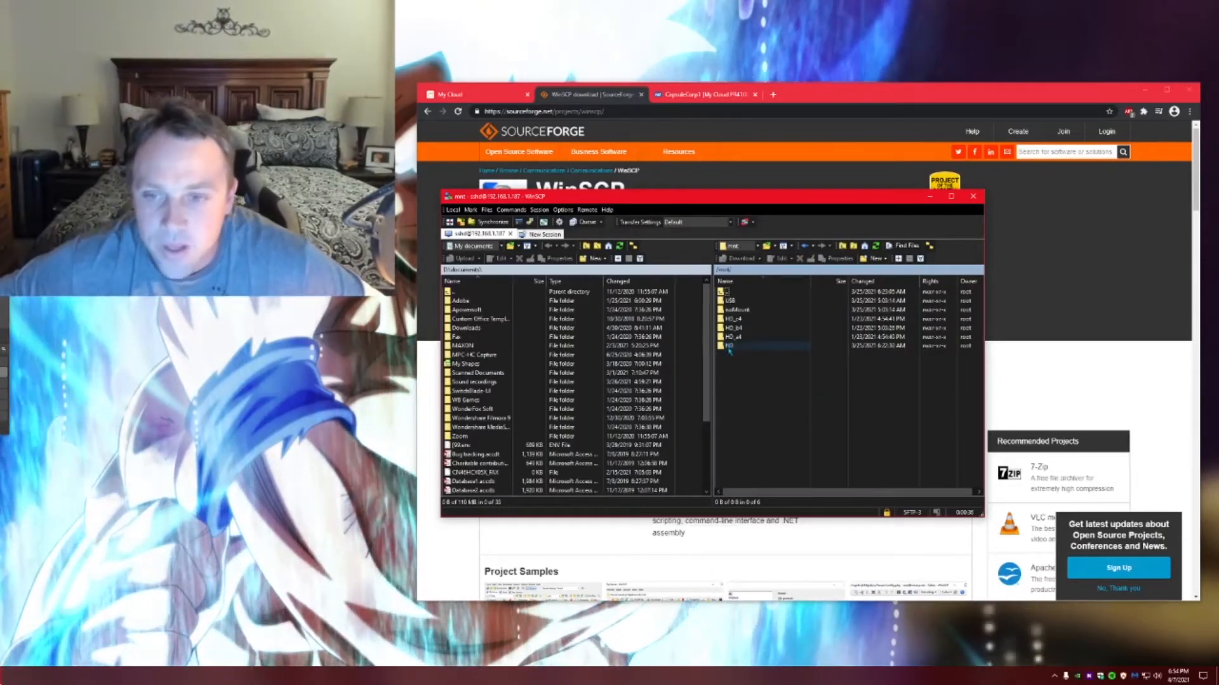
pyautogui.doubleClick(730, 345)
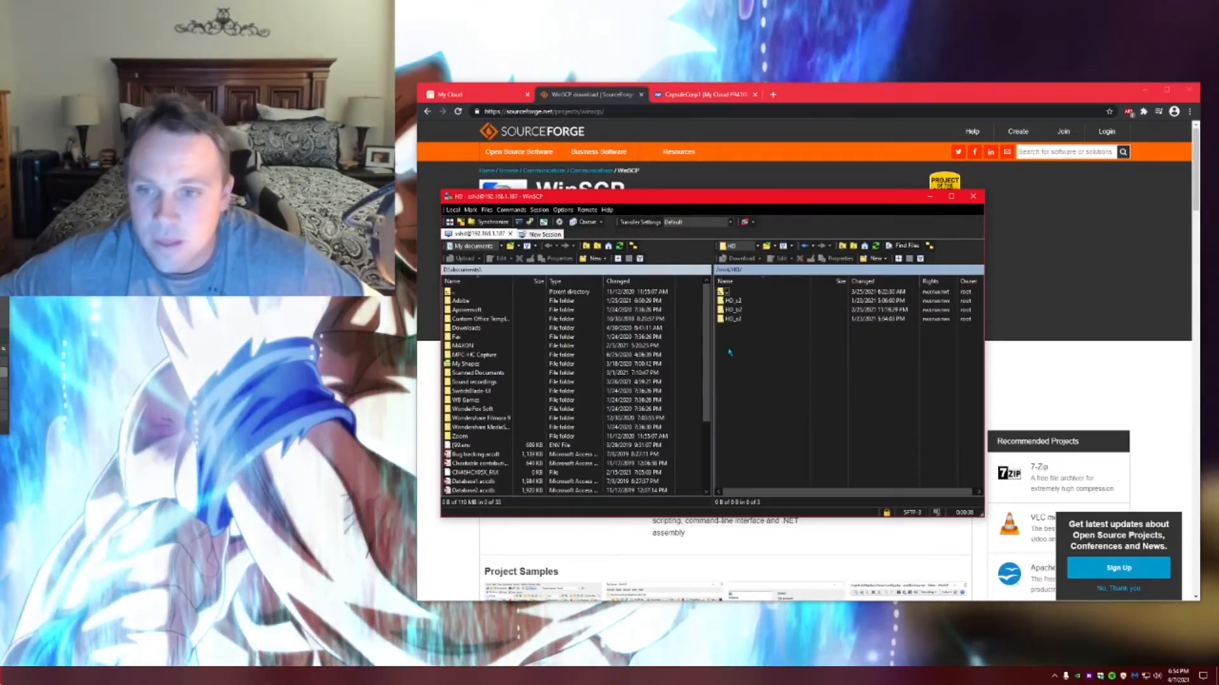
pyautogui.click(734, 319)
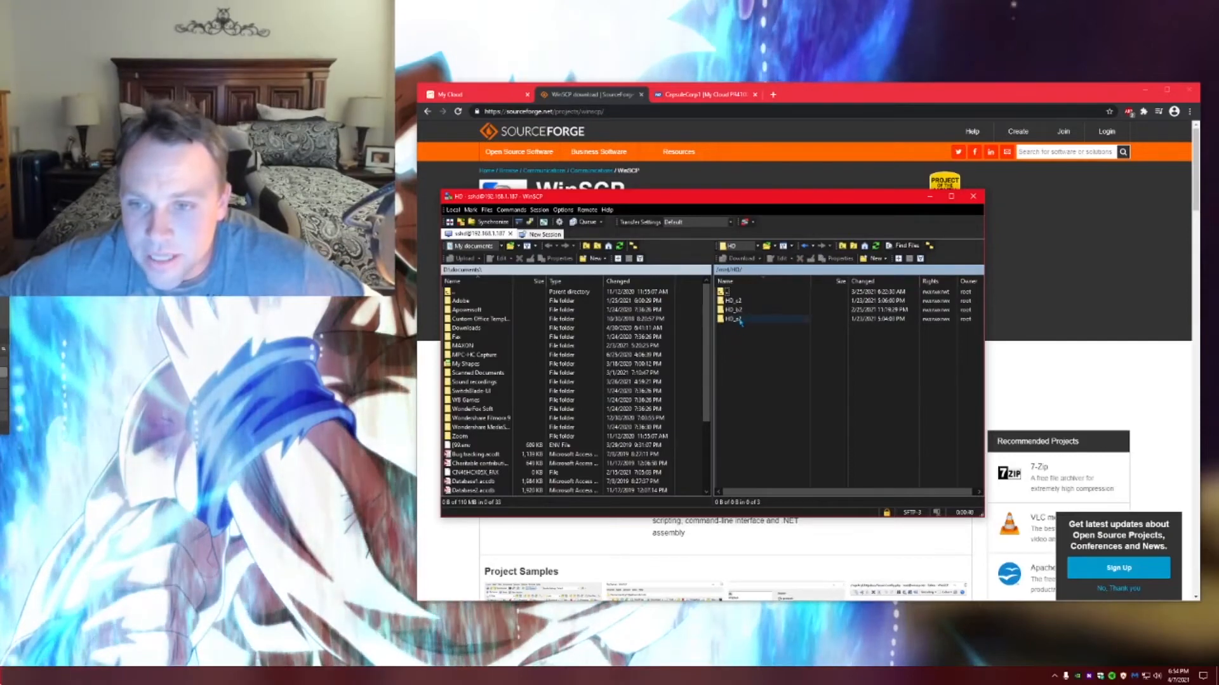
pyautogui.doubleClick(734, 319)
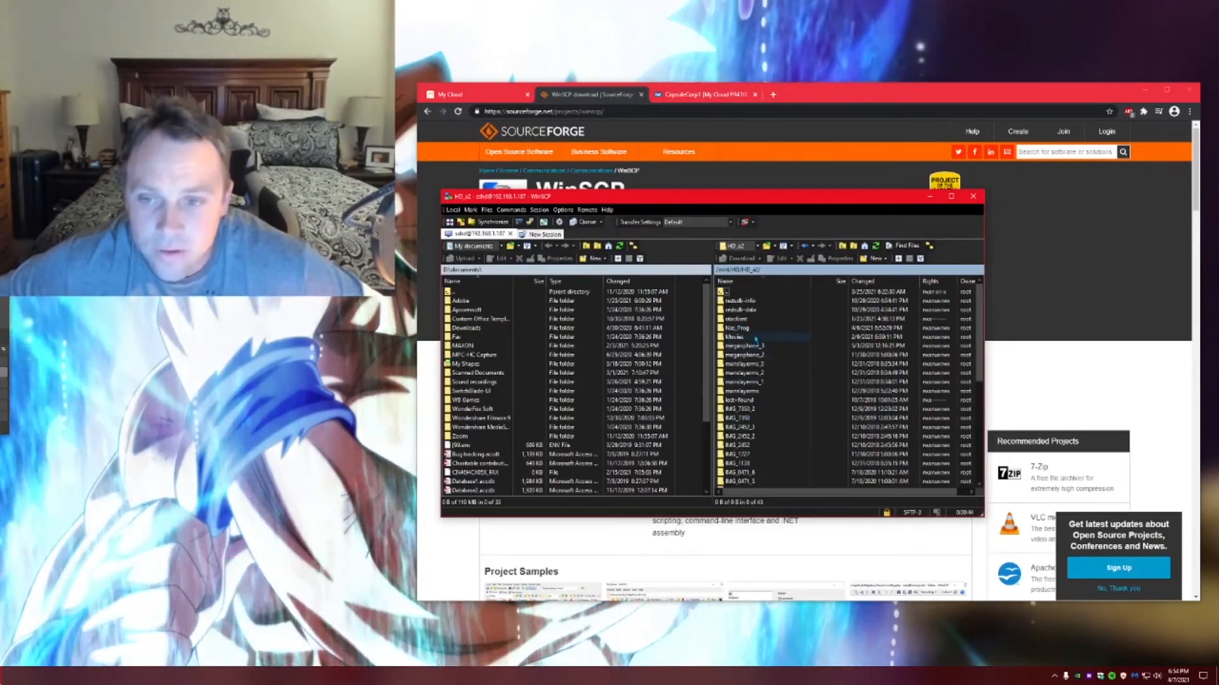
pyautogui.doubleClick(737, 328)
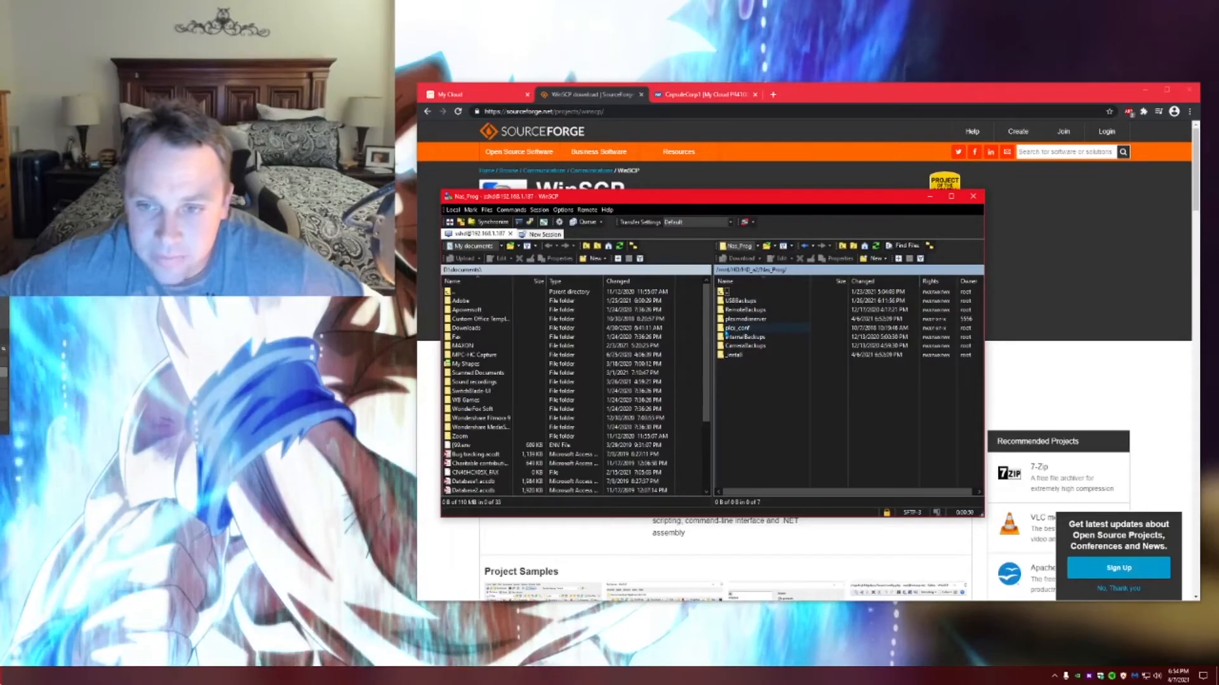
pyautogui.doubleClick(736, 327)
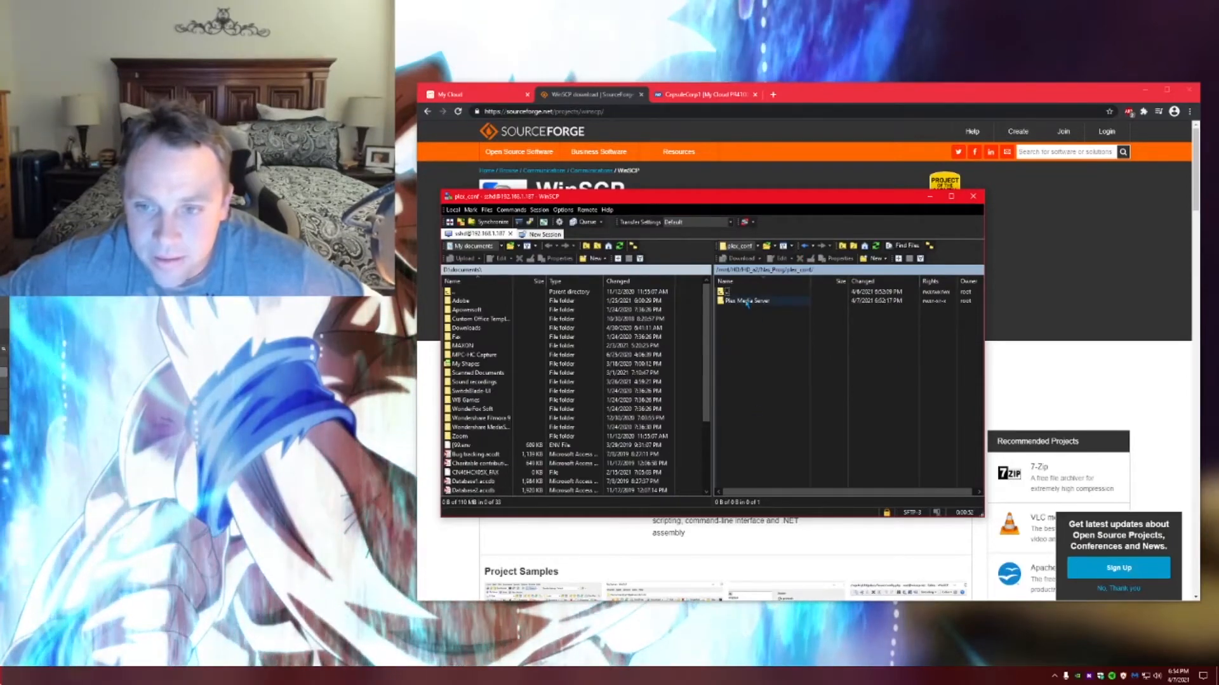
pyautogui.doubleClick(746, 300)
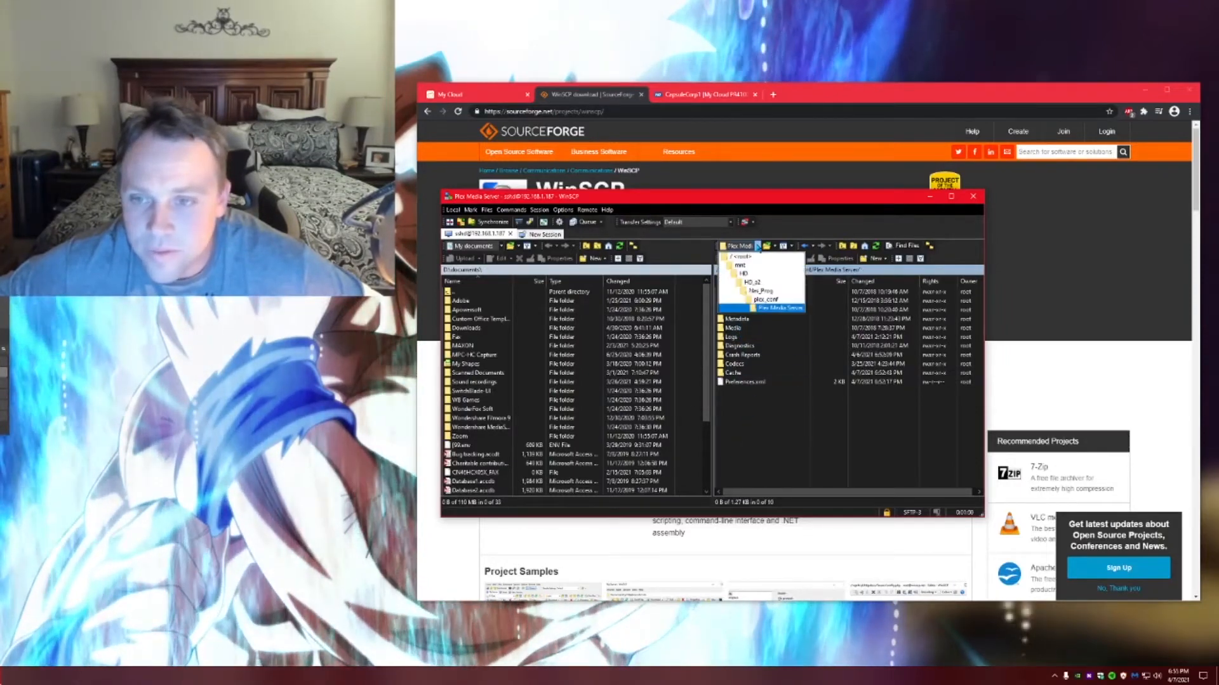
pyautogui.doubleClick(745, 299)
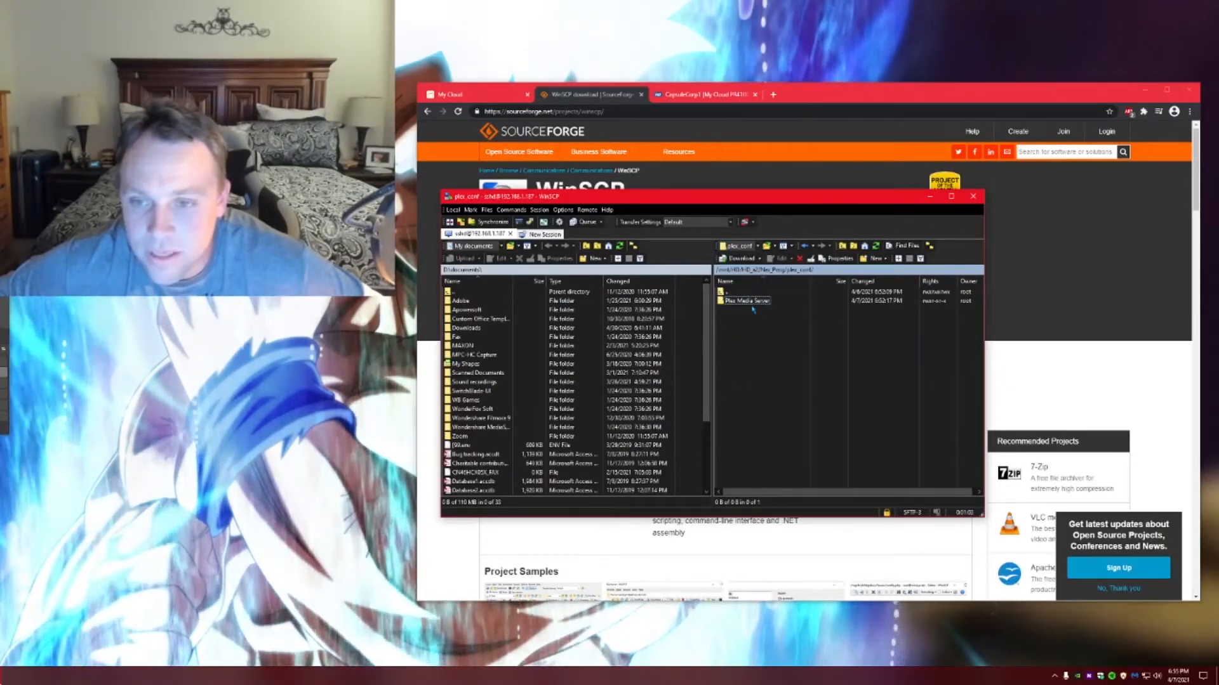
# - Go up from plex_conf to the parent Nas_Prog folder
pyautogui.click(746, 301)
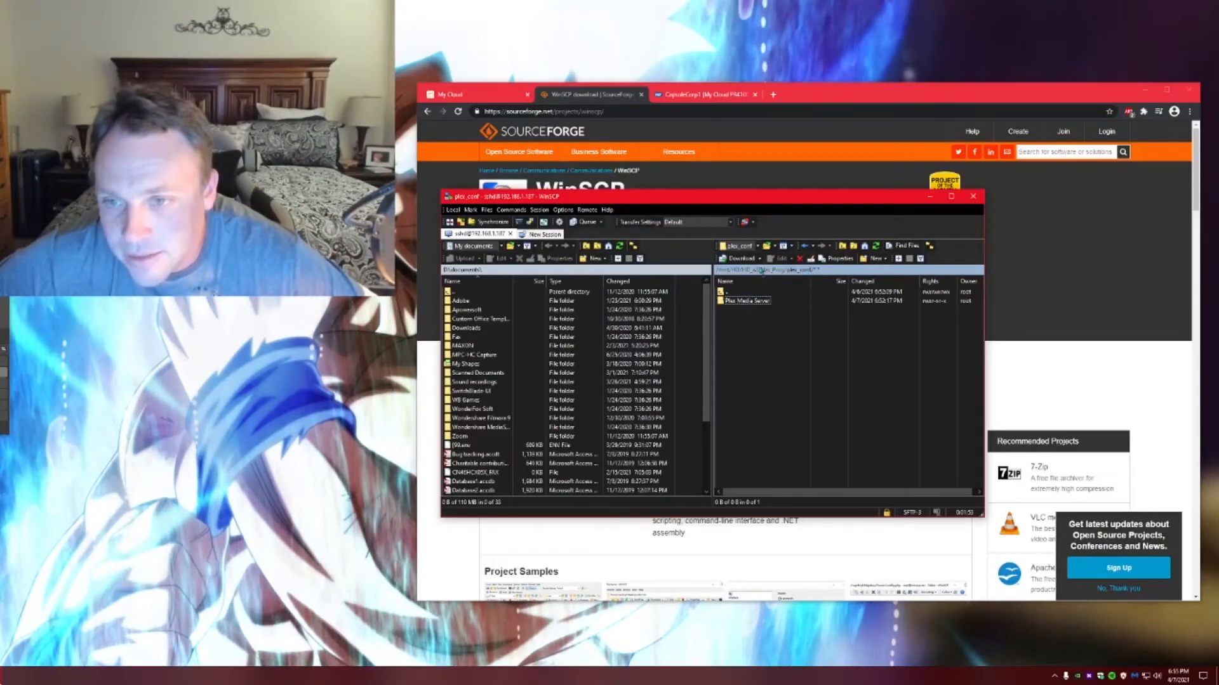
pyautogui.click(754, 246)
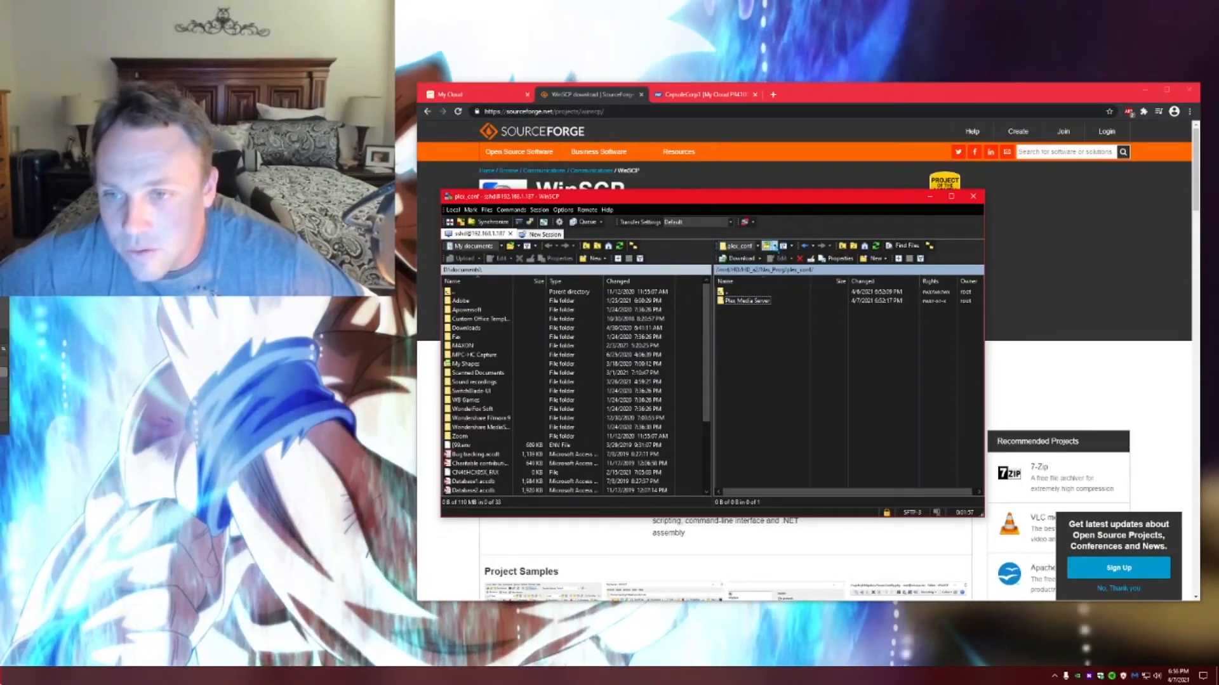
pyautogui.click(778, 246)
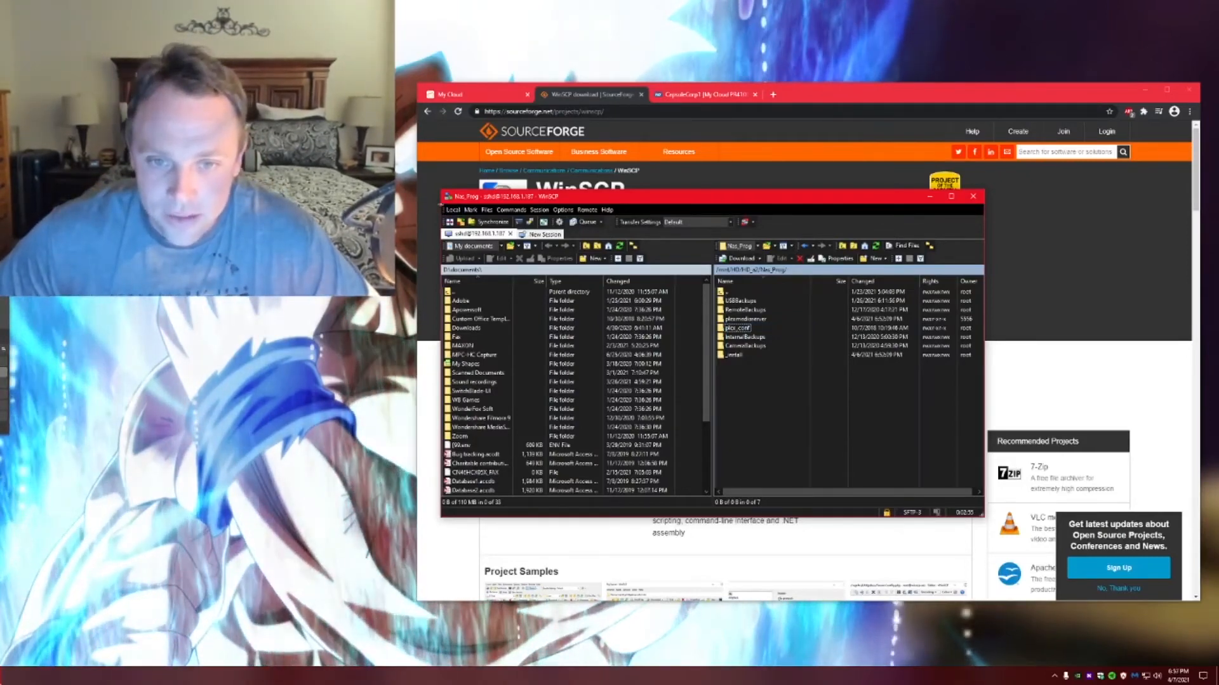
# - Close WinSCP and confirm terminating the NAS SFTP session, returning to the SourceForge page
pyautogui.click(452, 210)
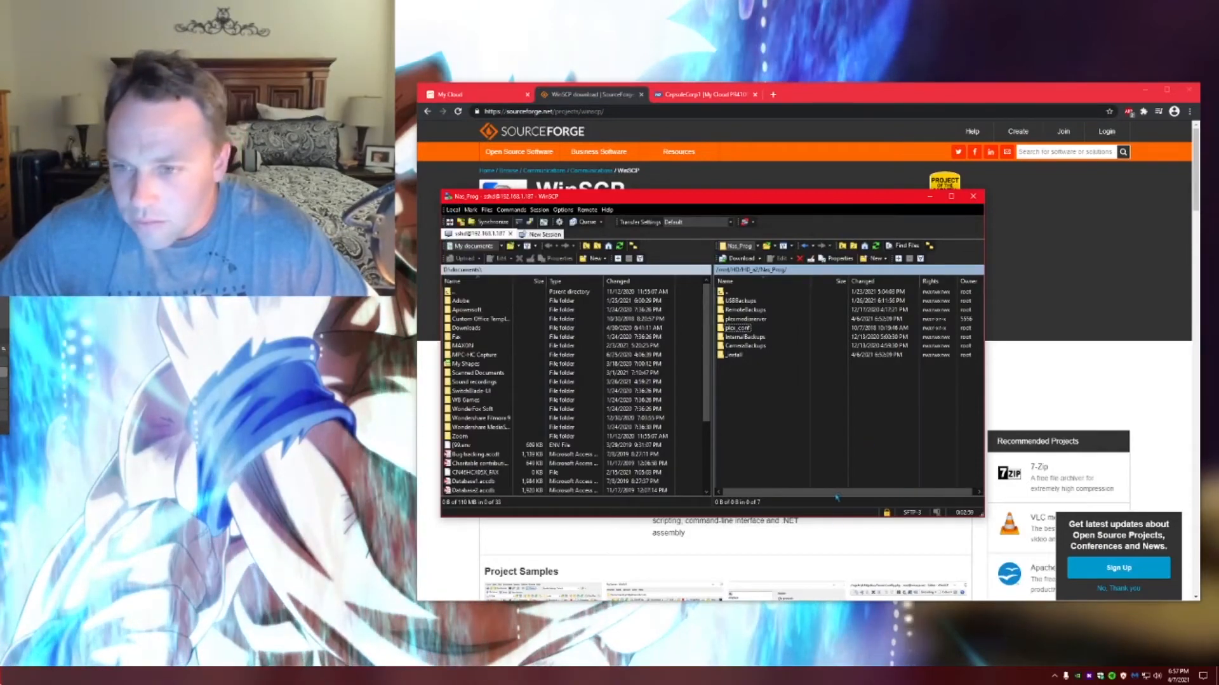
pyautogui.click(454, 210)
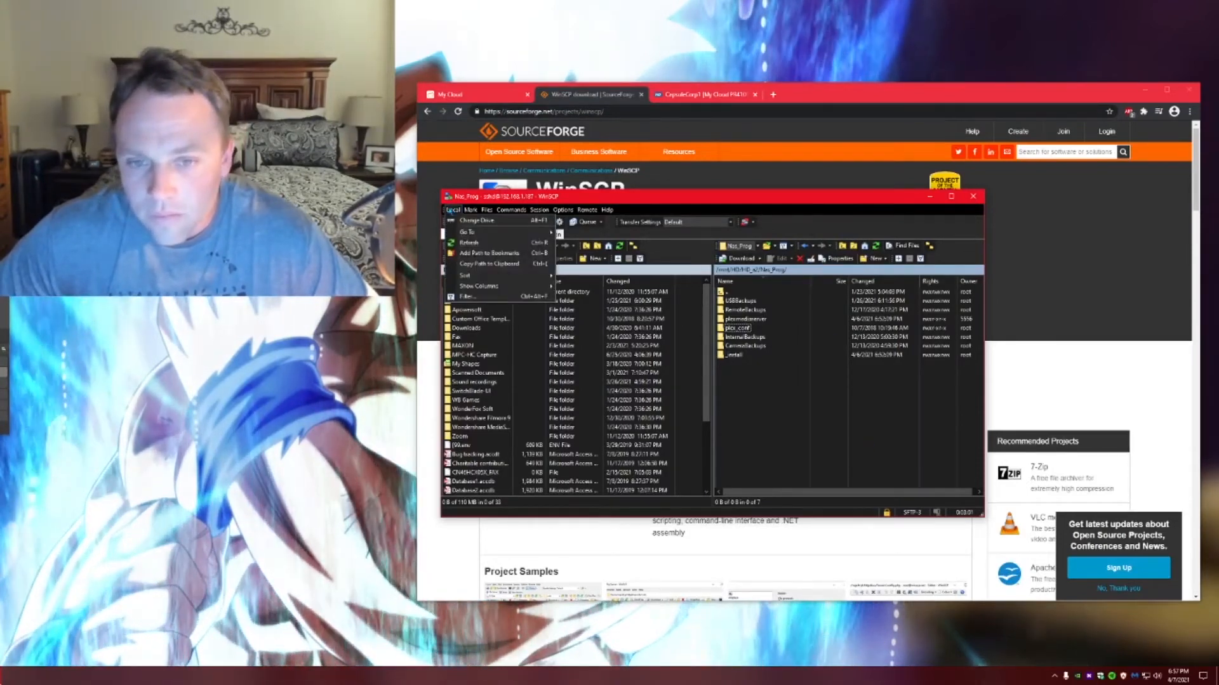
pyautogui.click(454, 210)
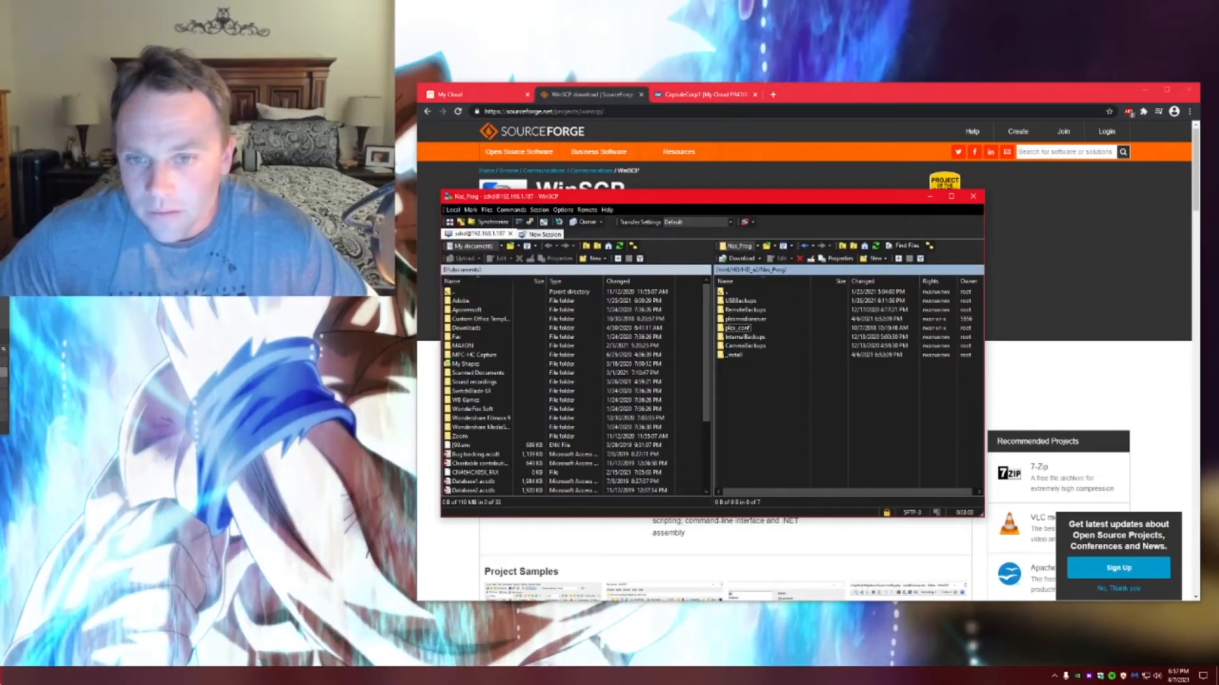
pyautogui.click(607, 210)
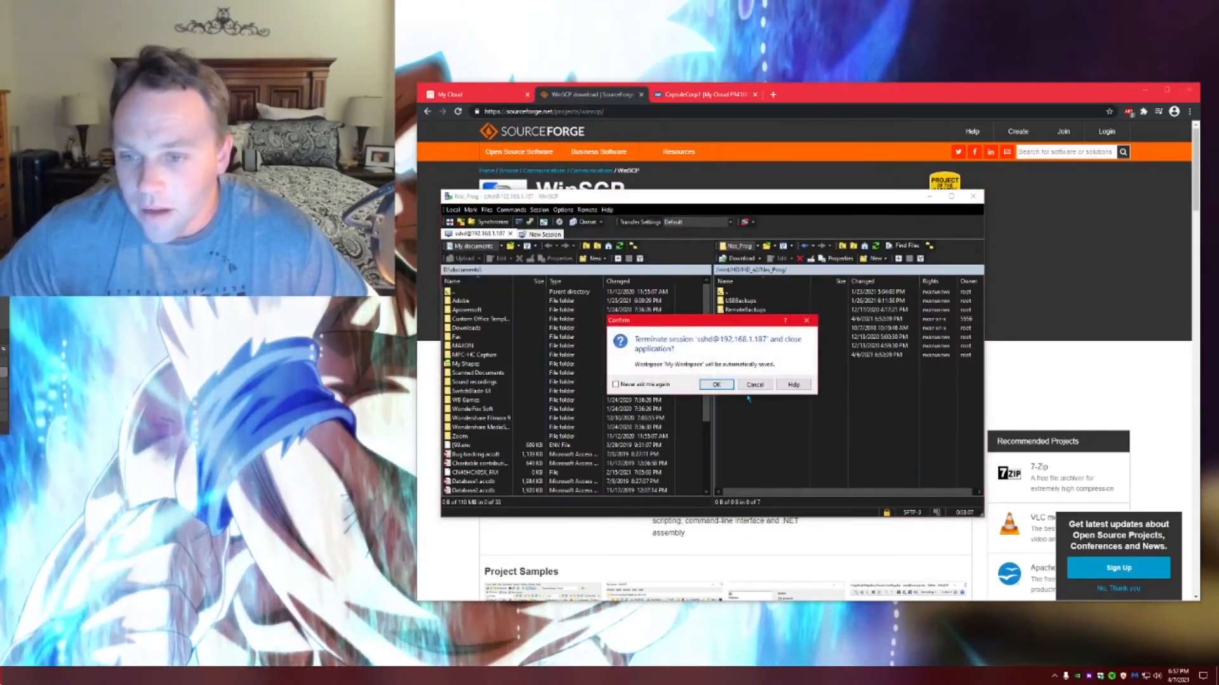
pyautogui.click(716, 385)
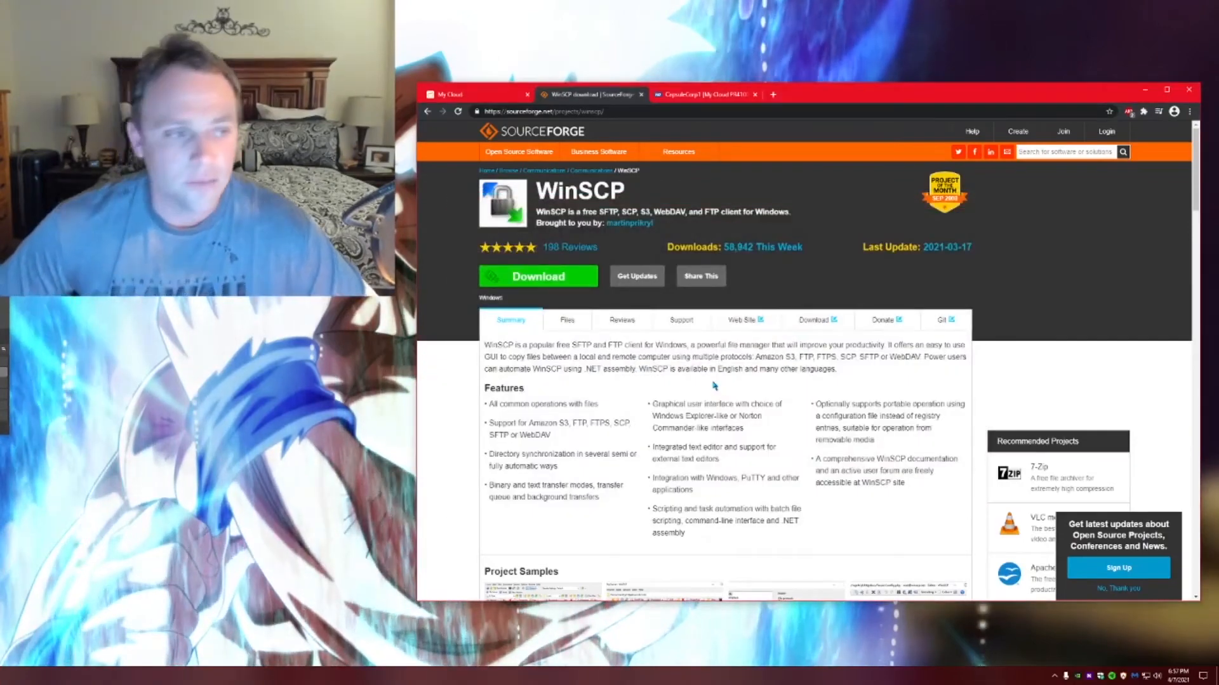